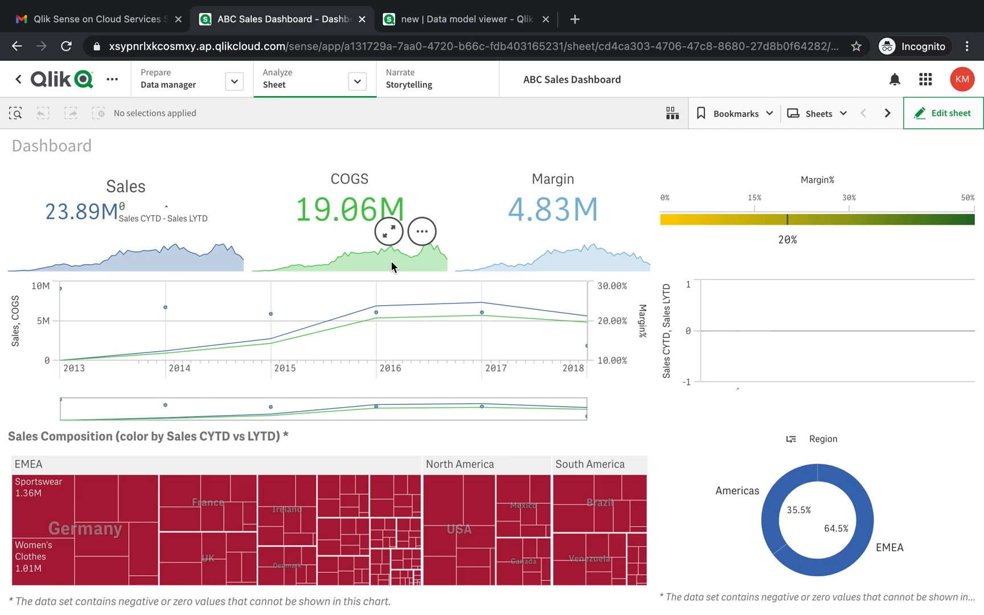
pyautogui.moveTo(763, 220)
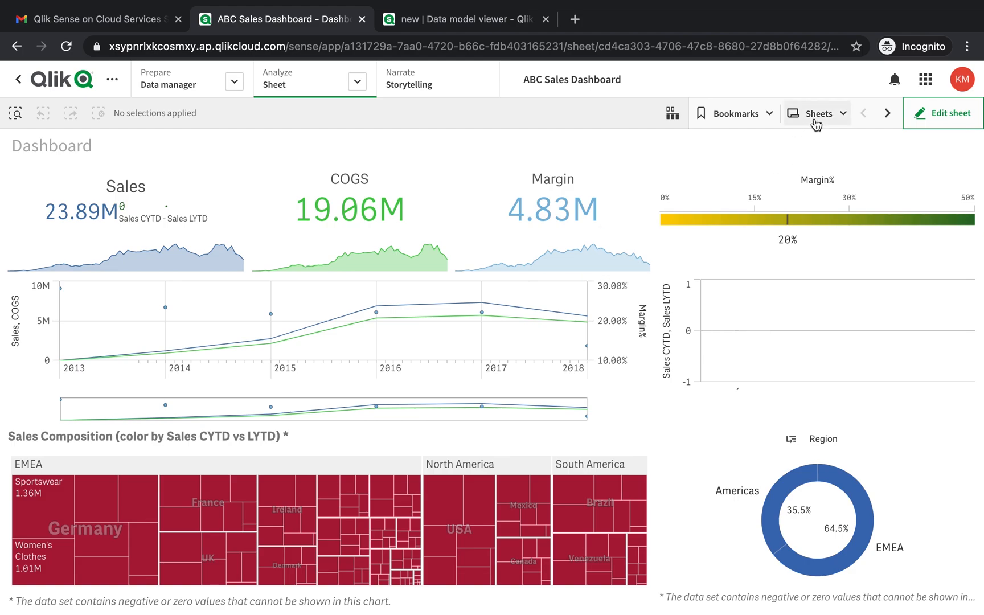
# Add My new sheet (1) to the ABC Sales Dashboard and confirm it in the sheet list
pyautogui.click(818, 113)
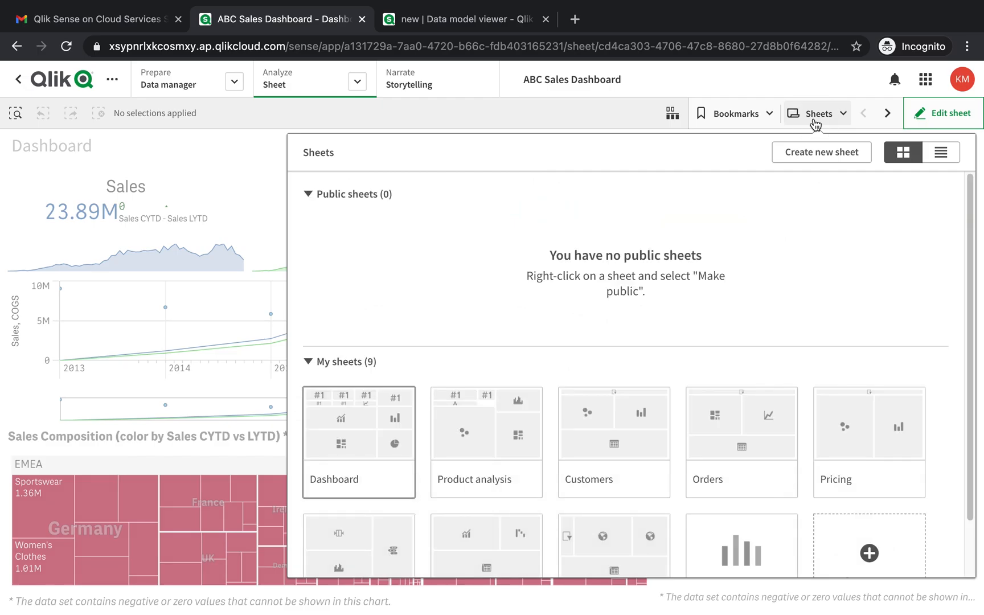
pyautogui.click(817, 114)
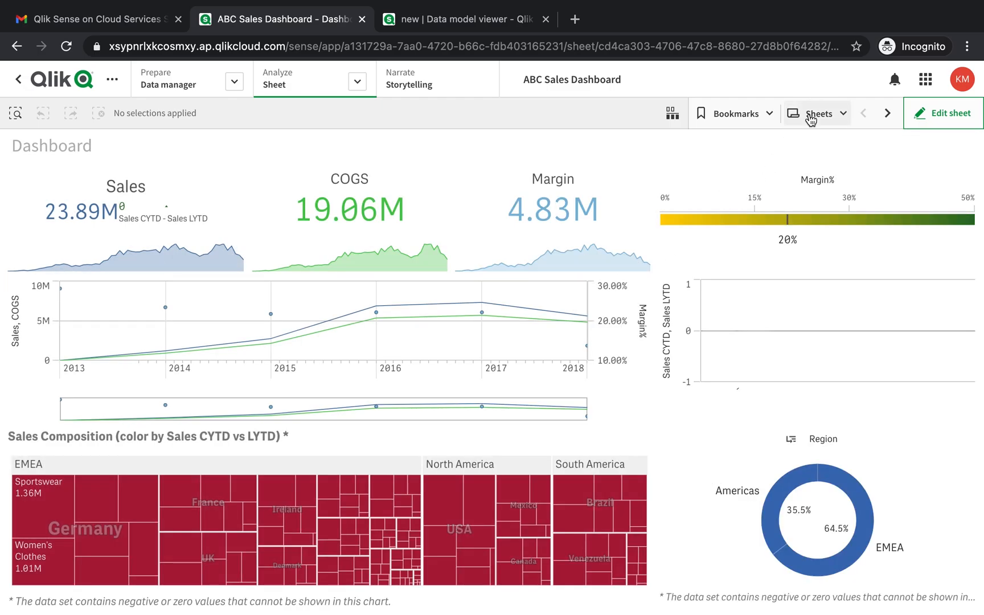
pyautogui.click(818, 114)
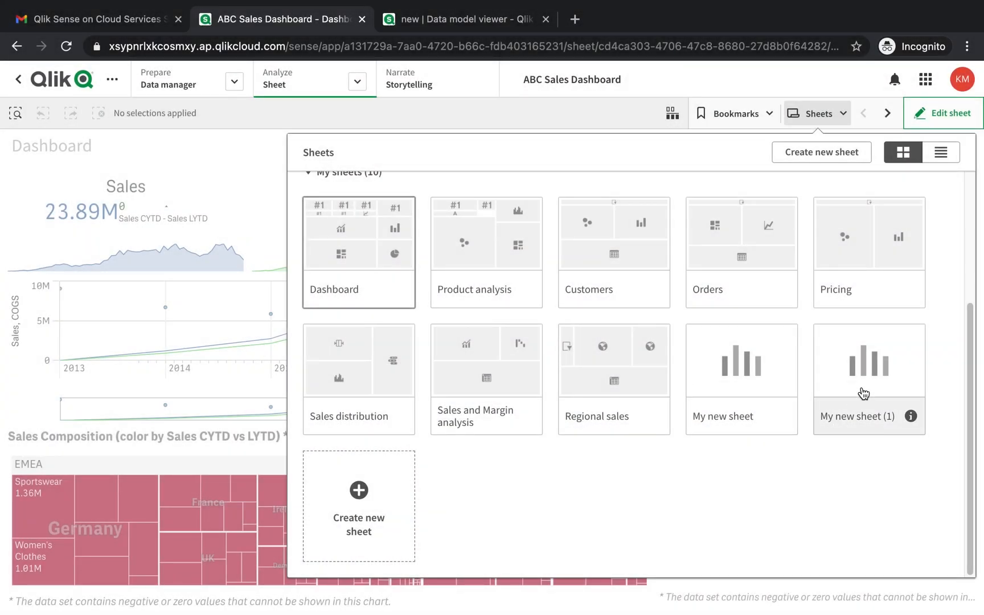
# Open My new sheet (1) in edit mode and place bar, pie, bar and line charts
pyautogui.click(865, 369)
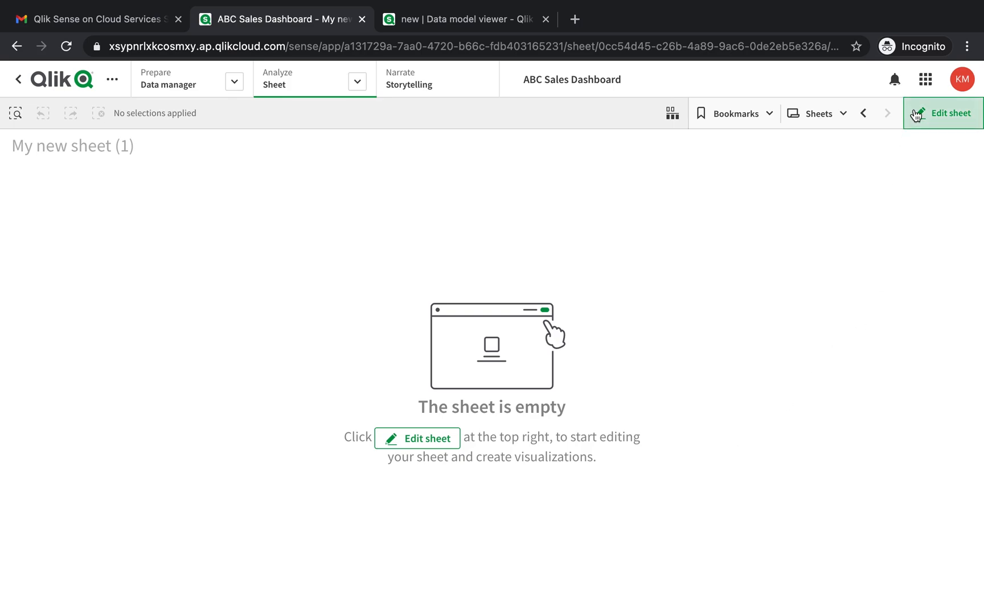
pyautogui.click(950, 113)
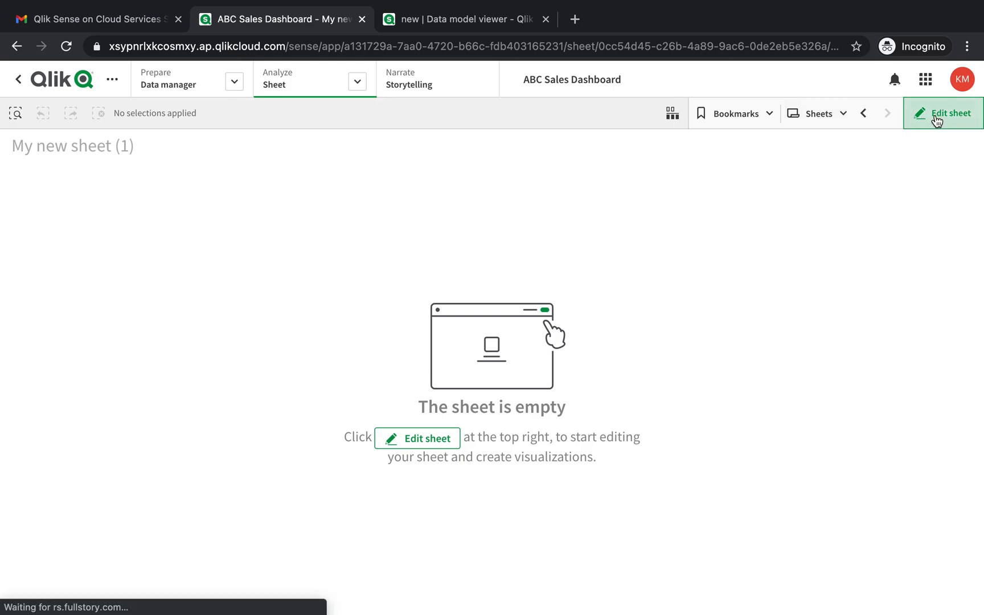
pyautogui.click(954, 113)
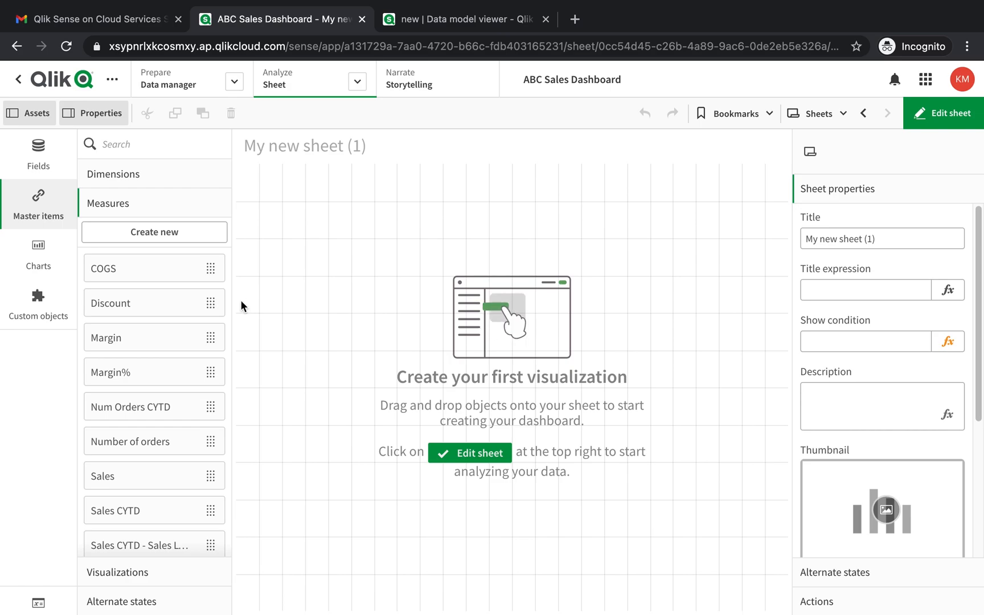
pyautogui.moveTo(44, 166)
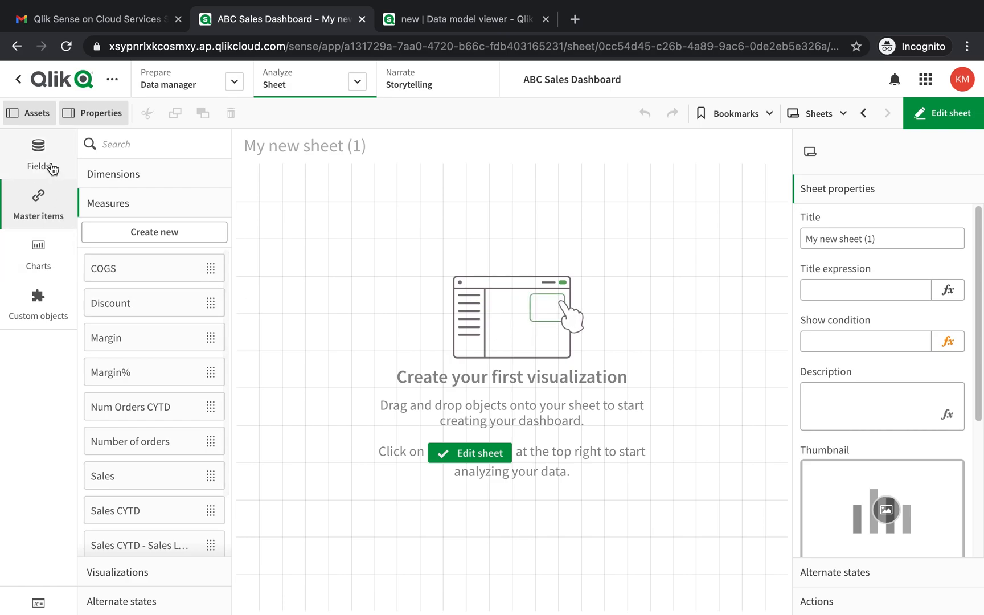
pyautogui.click(37, 147)
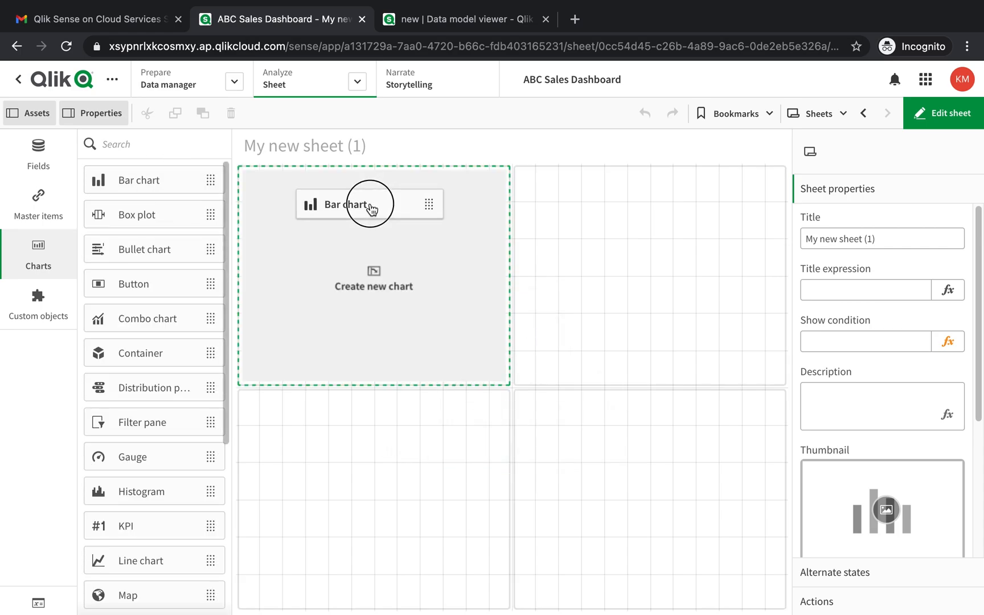
pyautogui.click(360, 205)
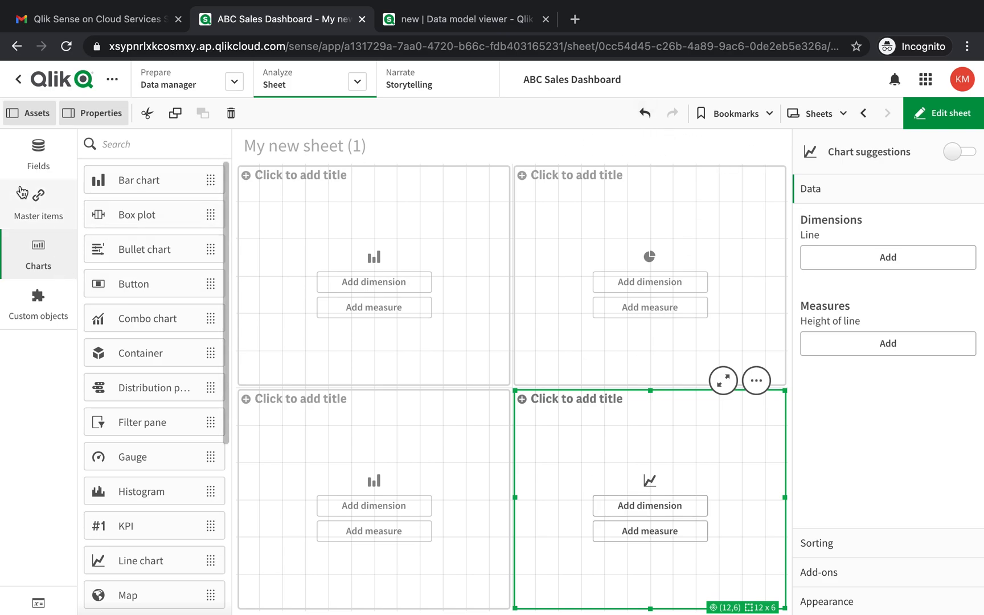
# Open the Create new measure form under Master items > Measures
pyautogui.click(37, 196)
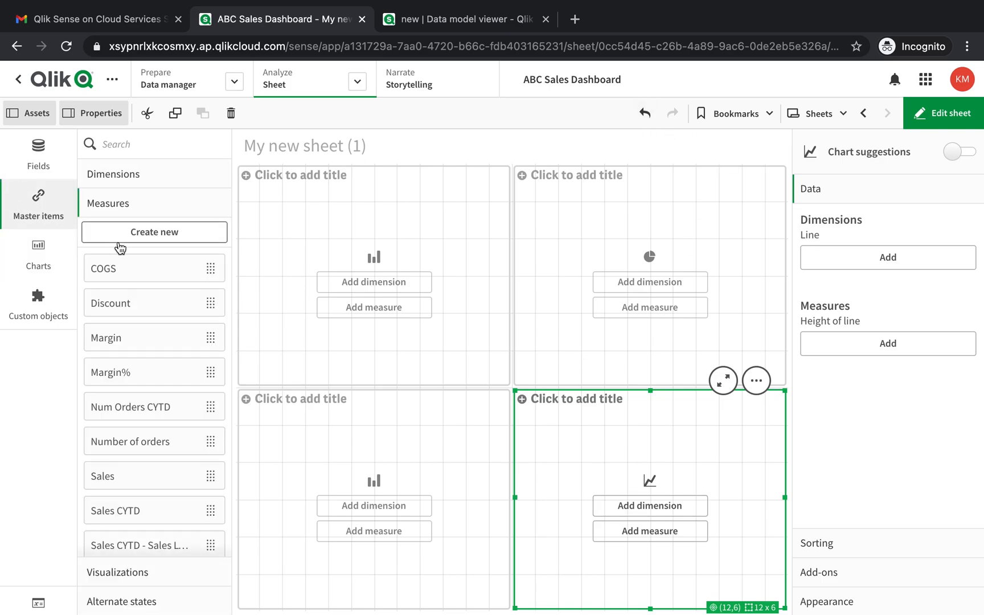
pyautogui.click(154, 232)
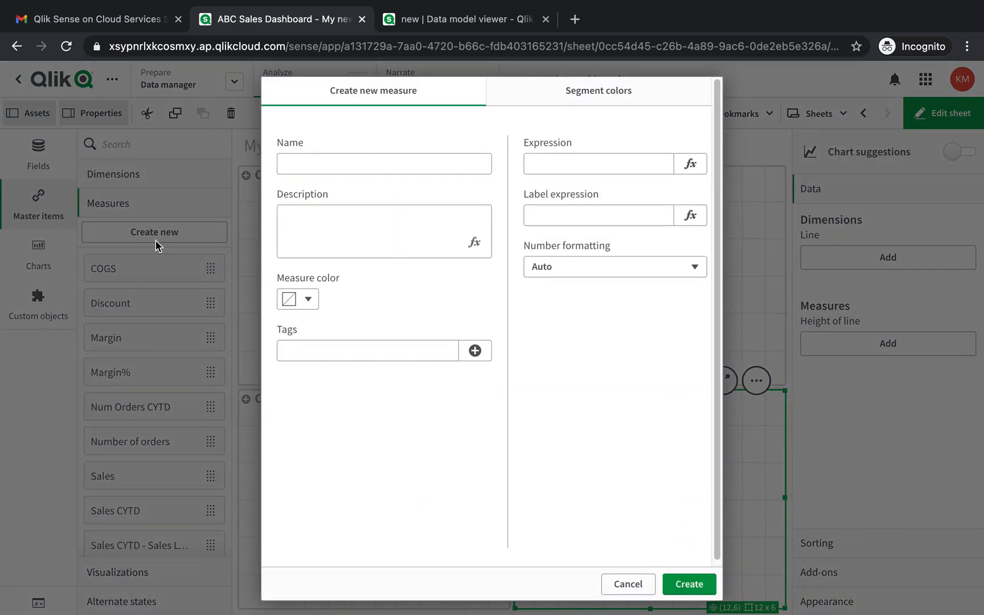
pyautogui.moveTo(94, 211)
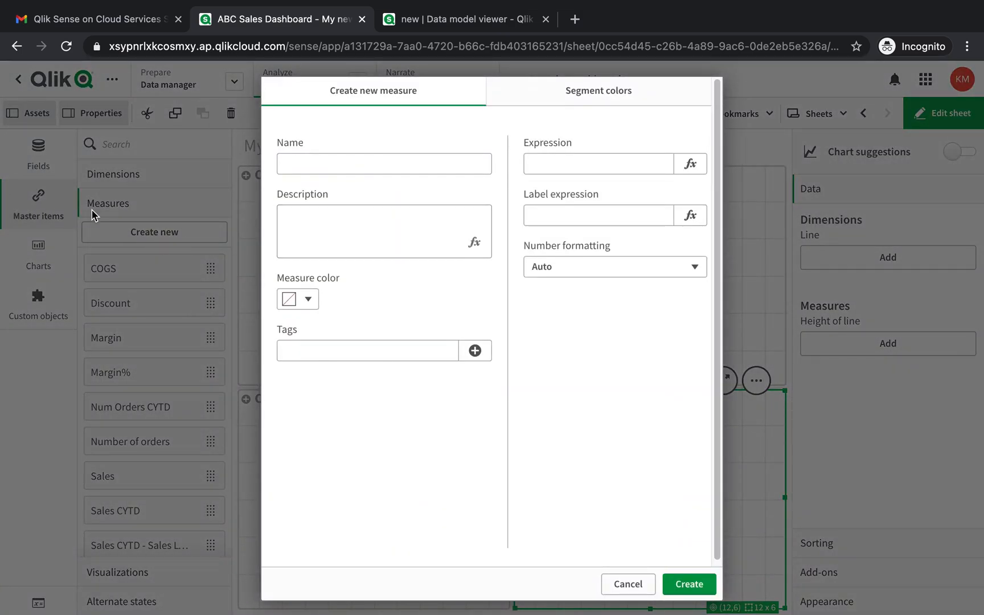
pyautogui.click(384, 164)
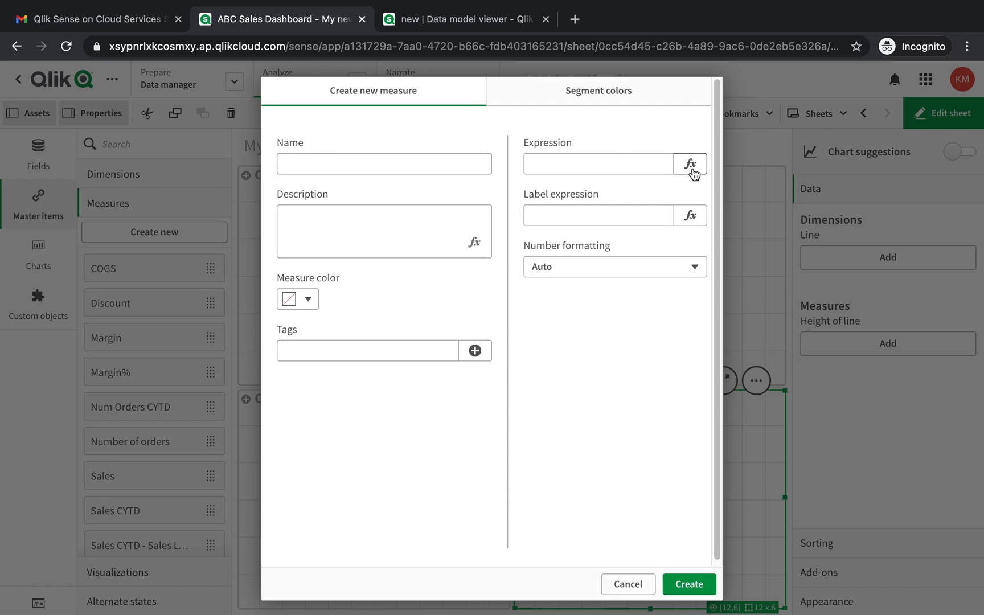
# Enter Sum(Sales - (UnitCost * Quantity)) in the measure's expression editor
pyautogui.click(690, 164)
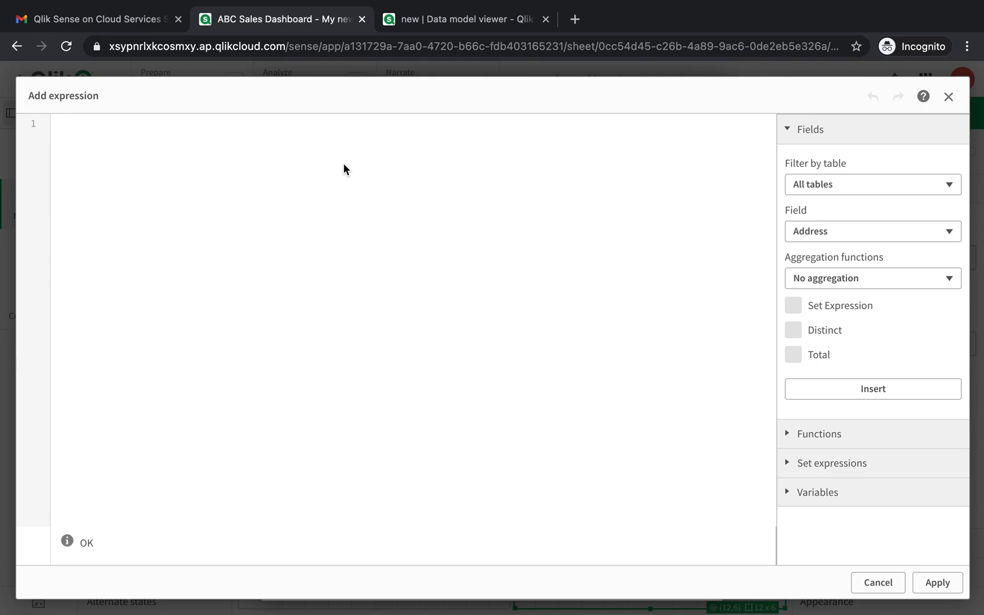
pyautogui.write('Sum(Sales - (UnitCost * Quantity))')
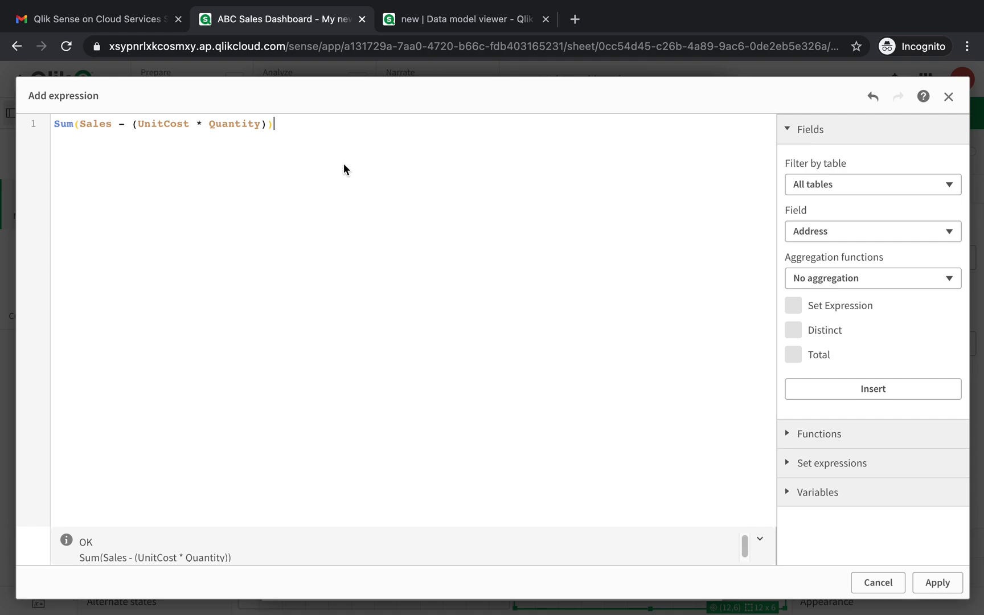
pyautogui.moveTo(477, 199)
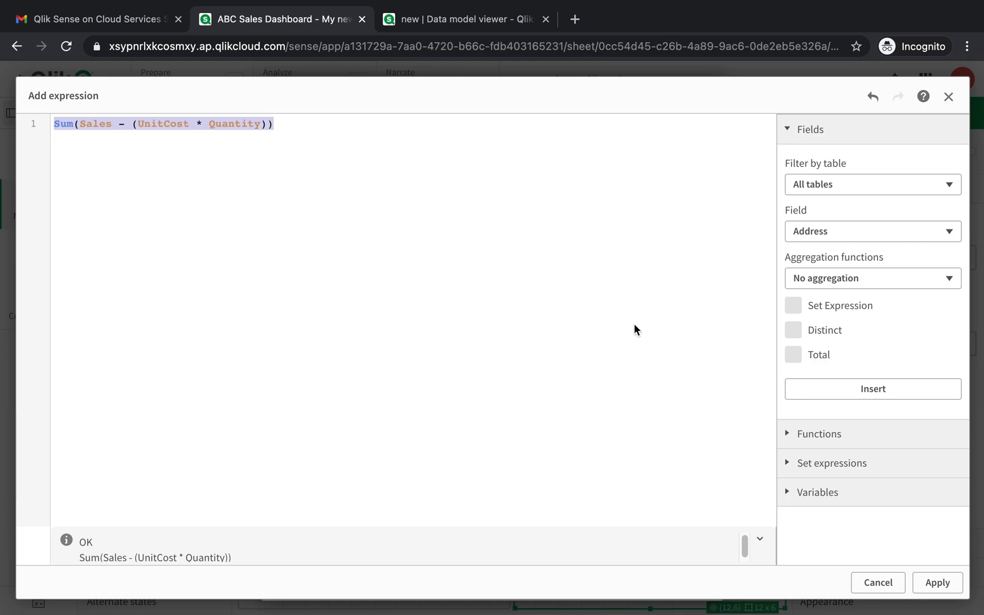
pyautogui.moveTo(534, 278)
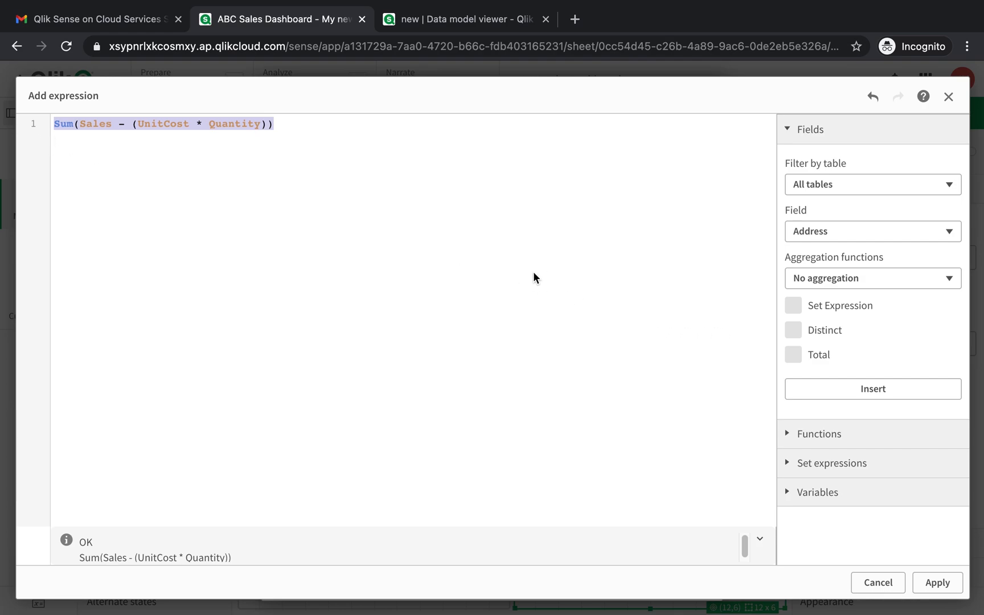
pyautogui.moveTo(610, 294)
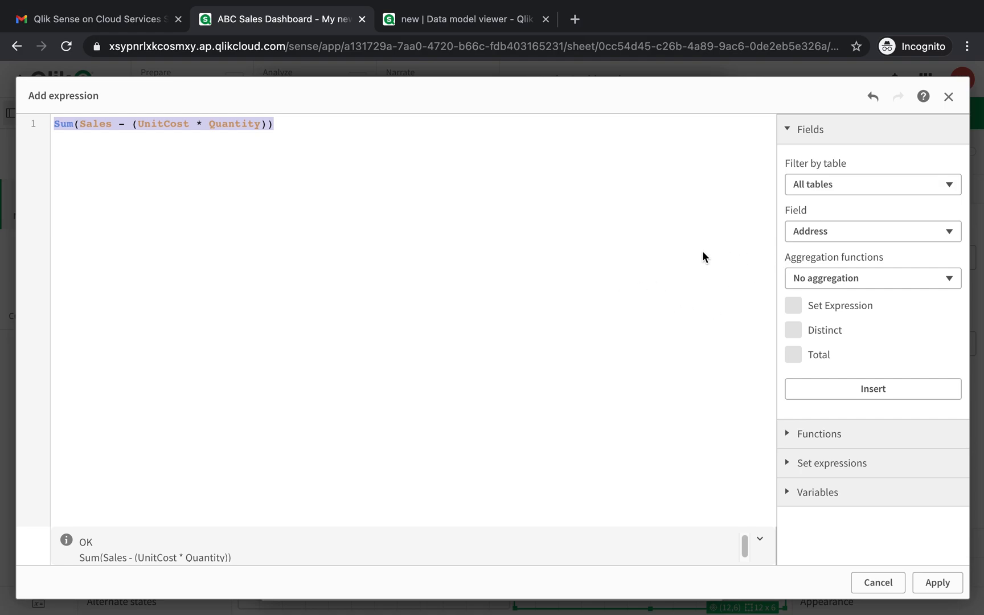
pyautogui.moveTo(663, 254)
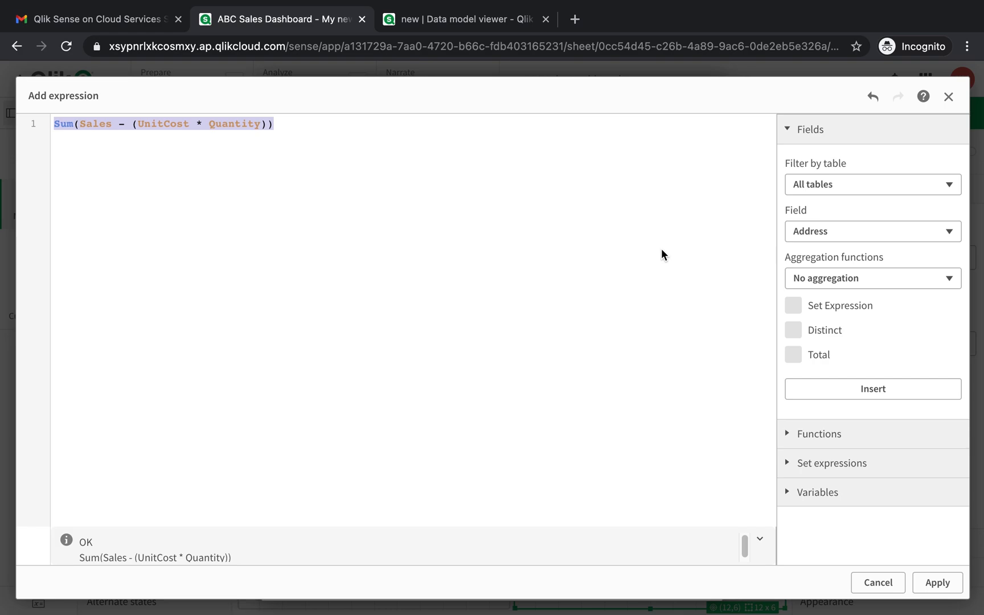
pyautogui.moveTo(659, 255)
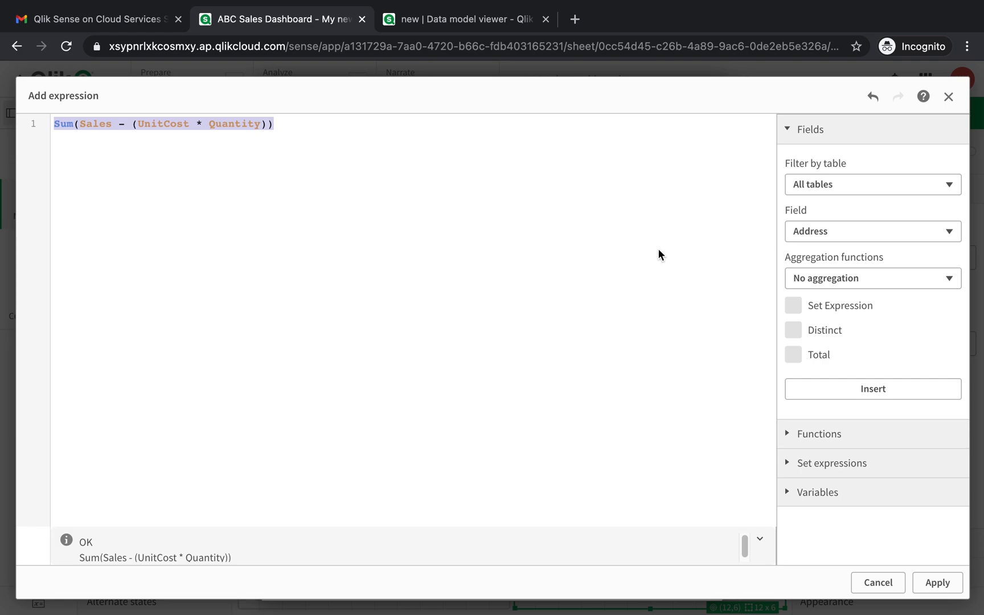
pyautogui.moveTo(278, 255)
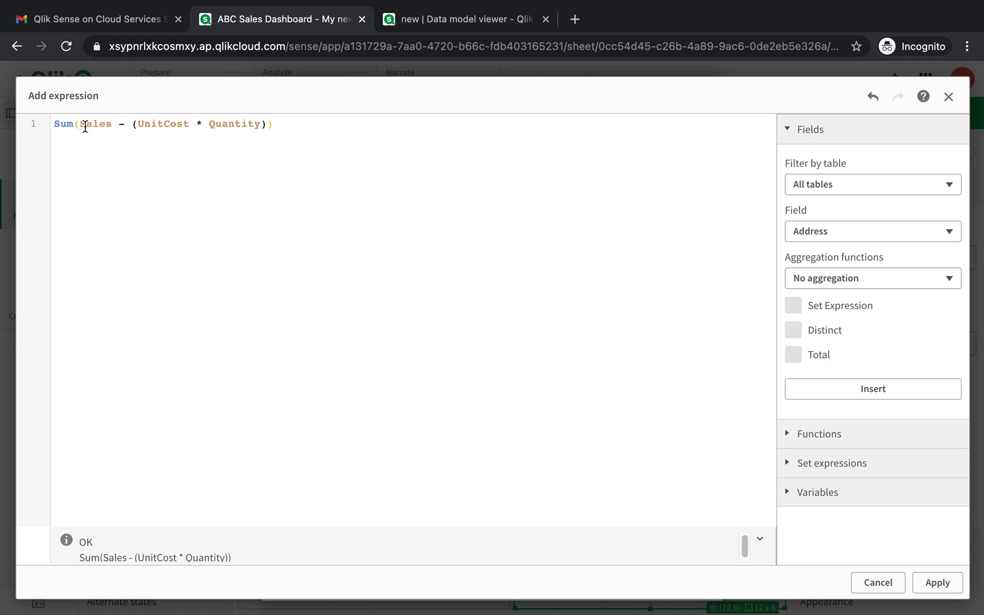
# Apply the margin expression and name the measure New Margin
pyautogui.click(939, 583)
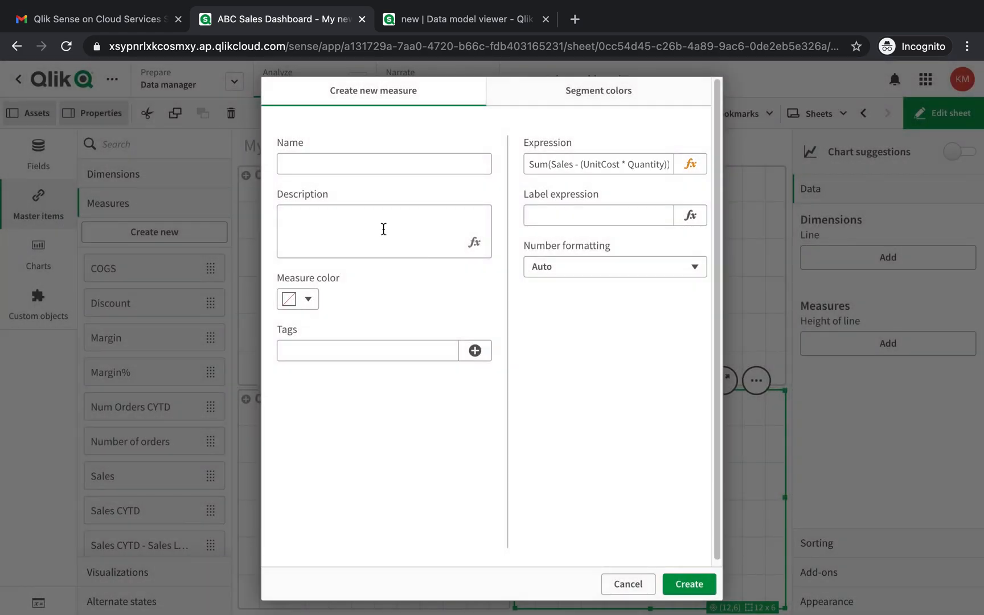
pyautogui.write('New Mar')
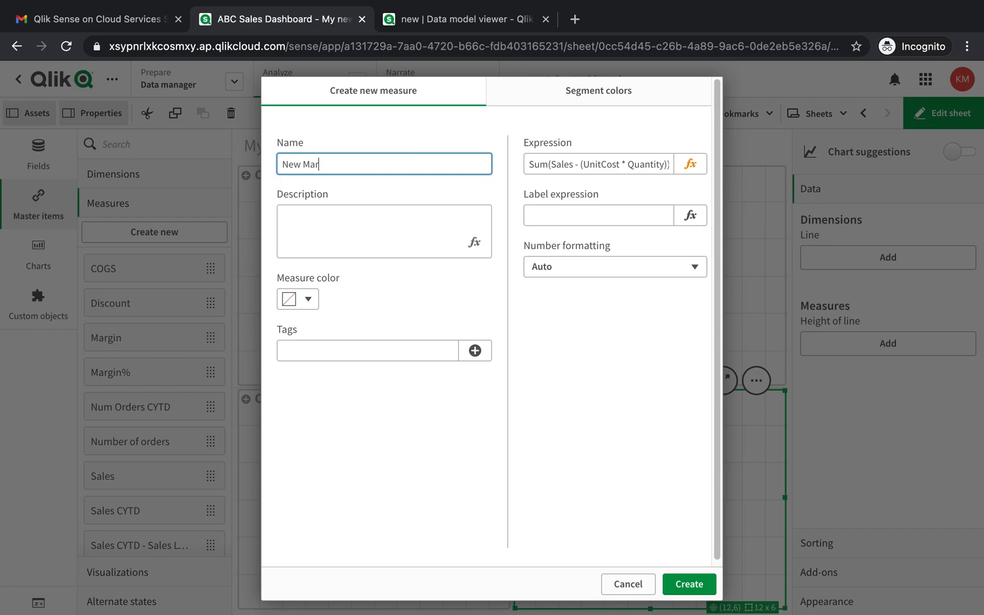
pyautogui.write('gin')
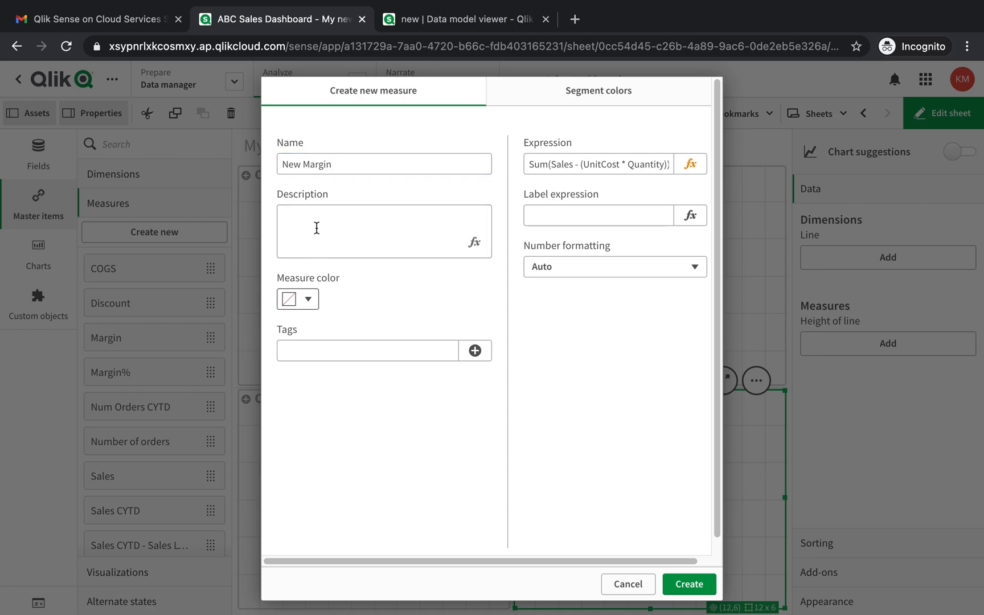
pyautogui.click(309, 299)
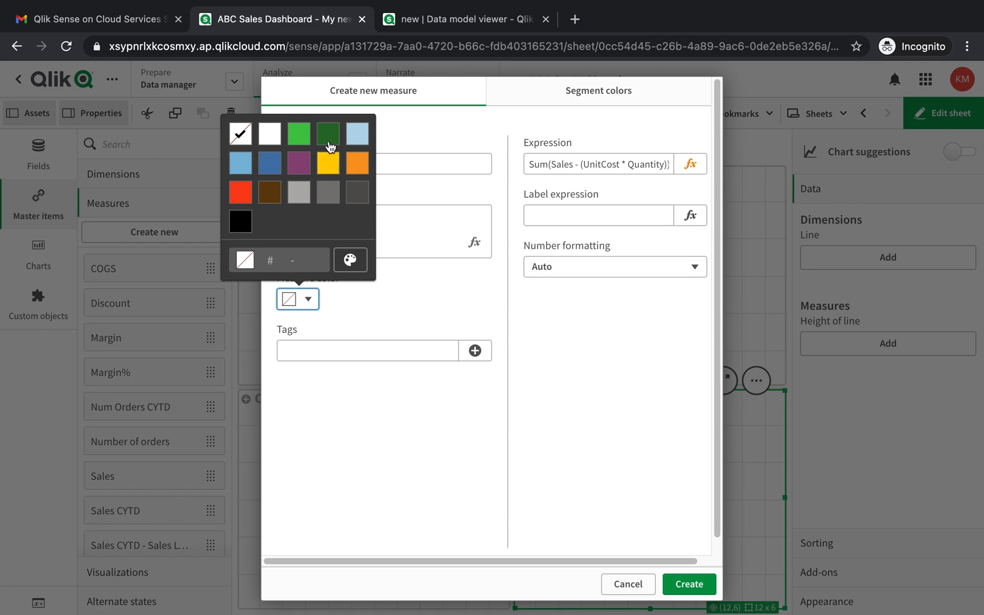
# Colour the New Margin measure dark green and create it
pyautogui.click(329, 134)
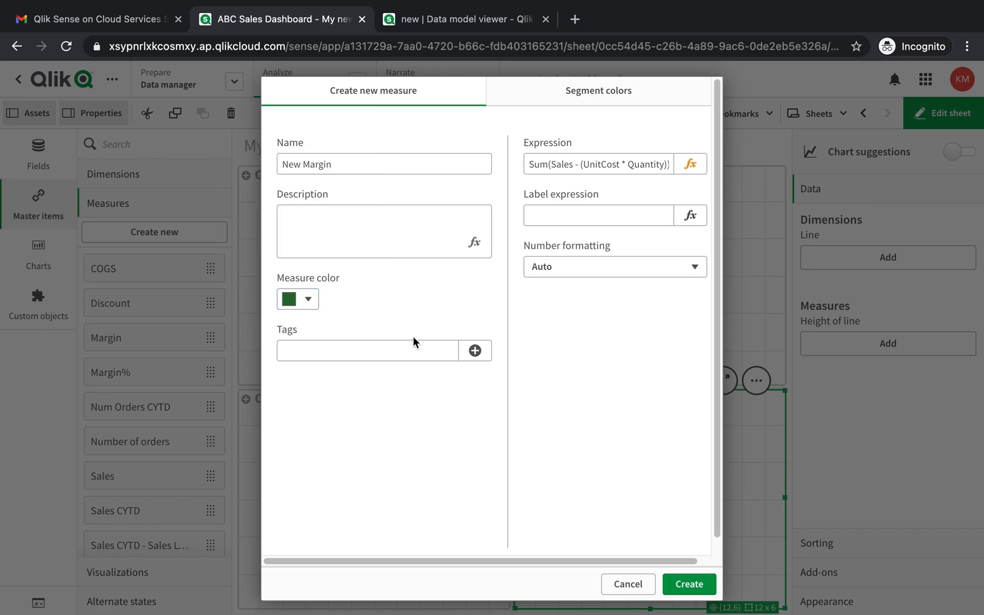
pyautogui.moveTo(607, 258)
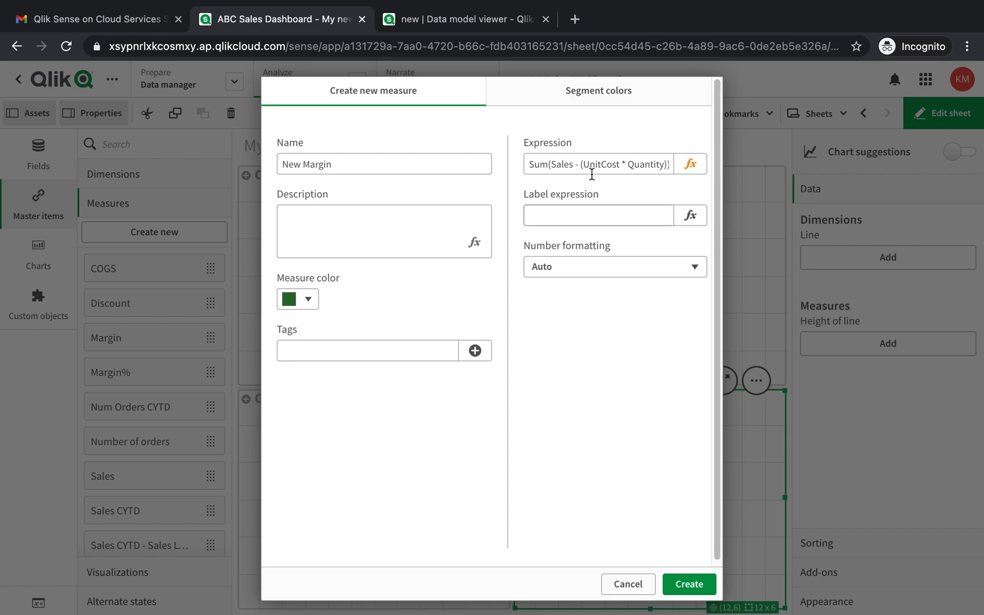
pyautogui.click(598, 216)
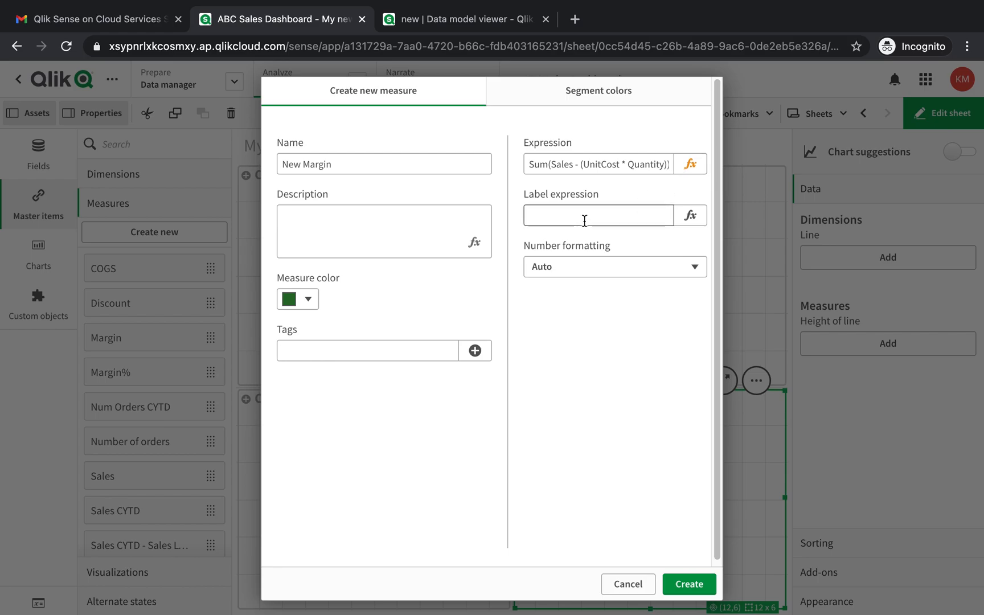
pyautogui.moveTo(399, 242)
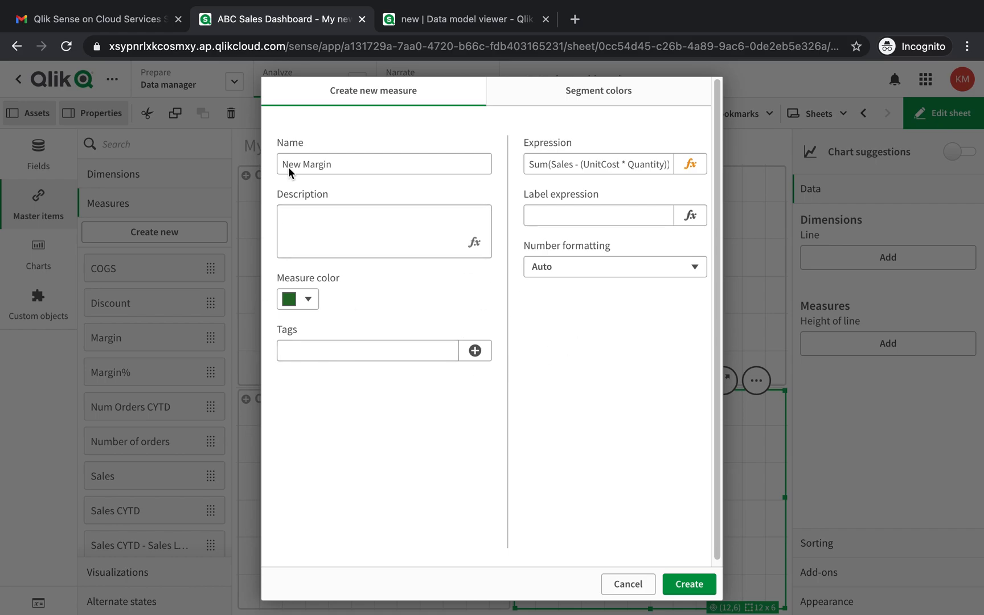
pyautogui.moveTo(290, 299)
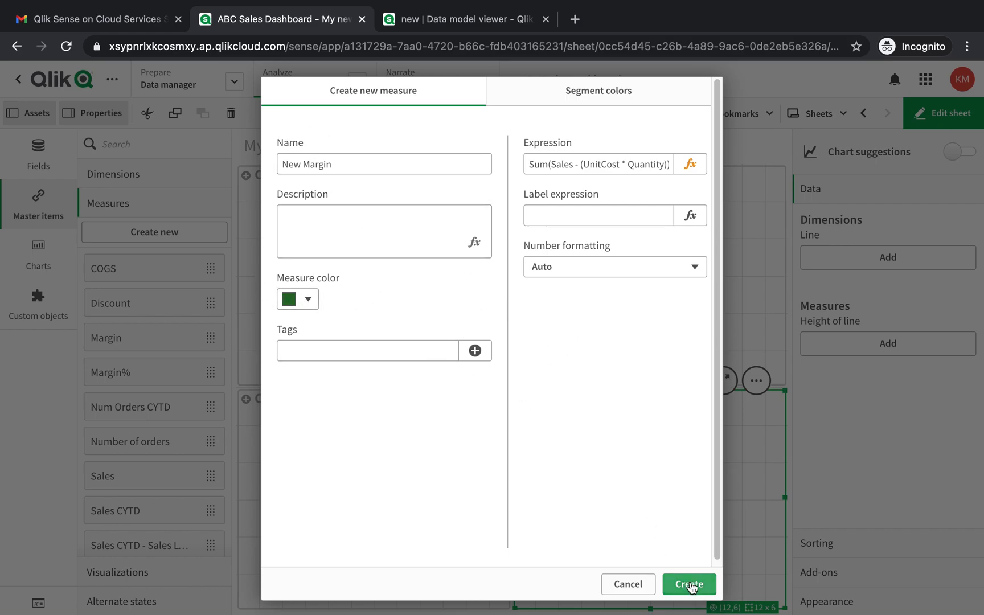
pyautogui.click(689, 584)
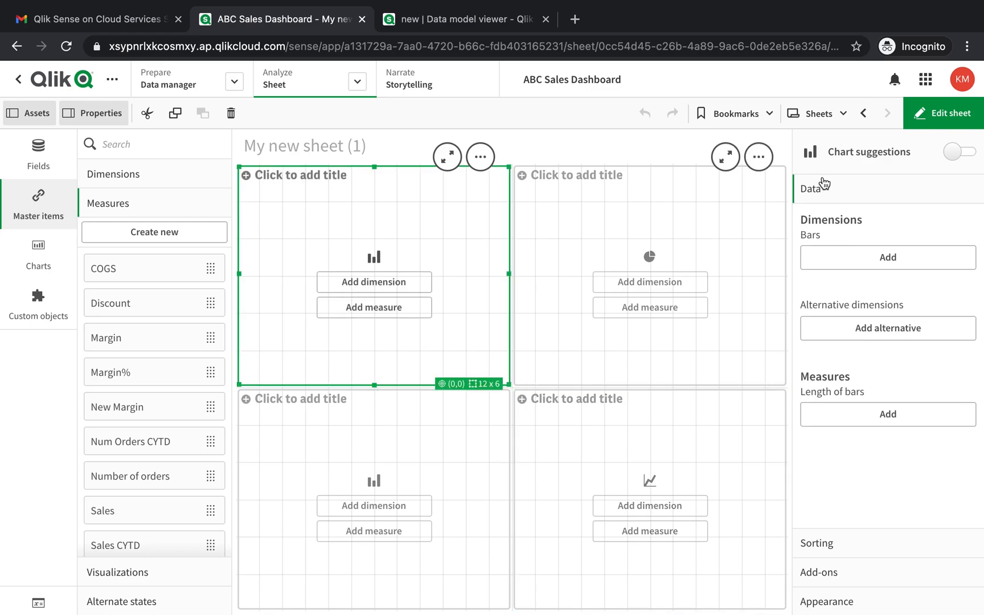
# Give the top-left bar chart dimension City and master measure New Margin
pyautogui.click(373, 282)
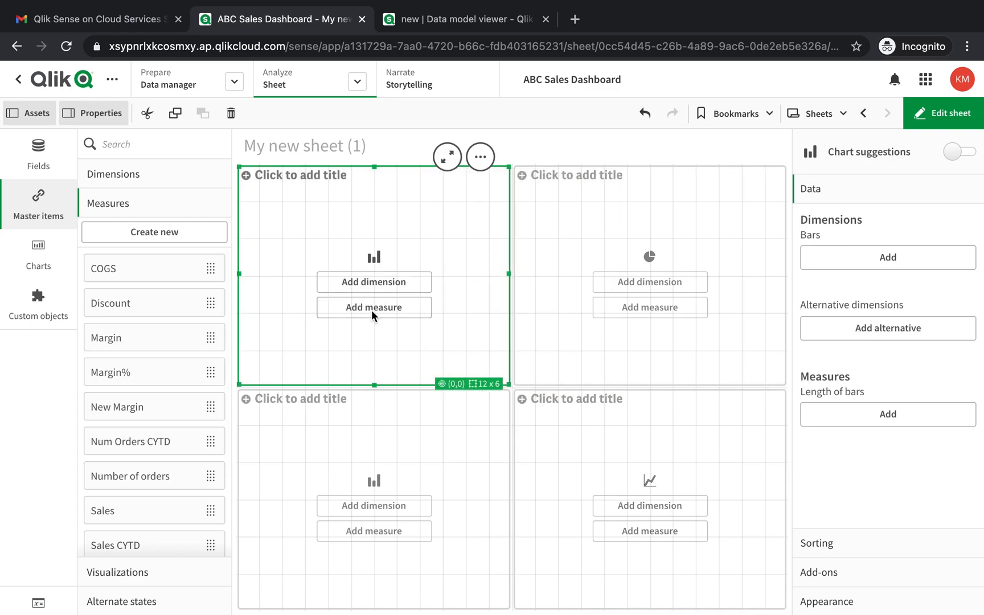
pyautogui.click(374, 307)
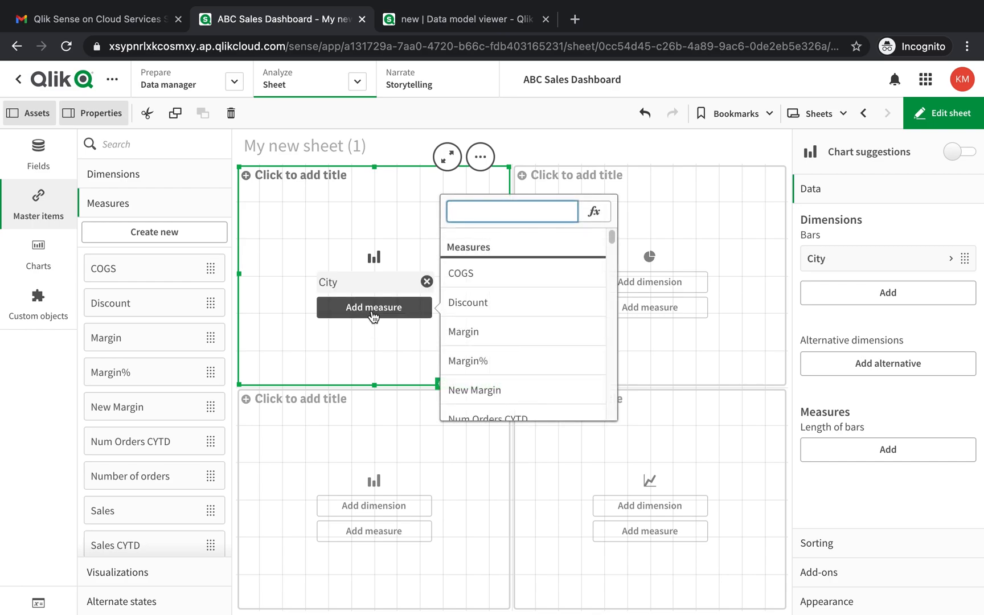
pyautogui.write('n')
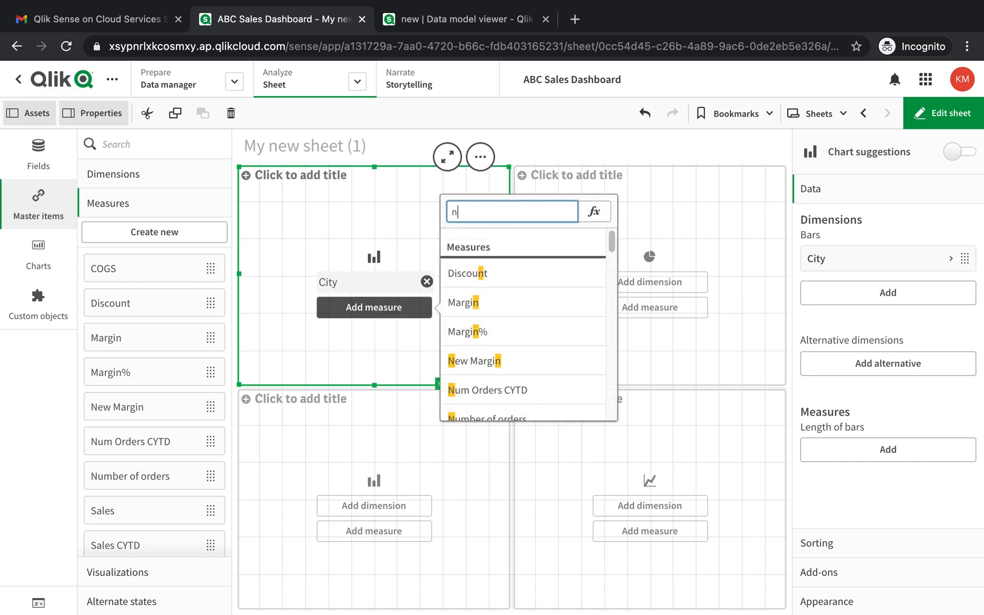
pyautogui.write('ew')
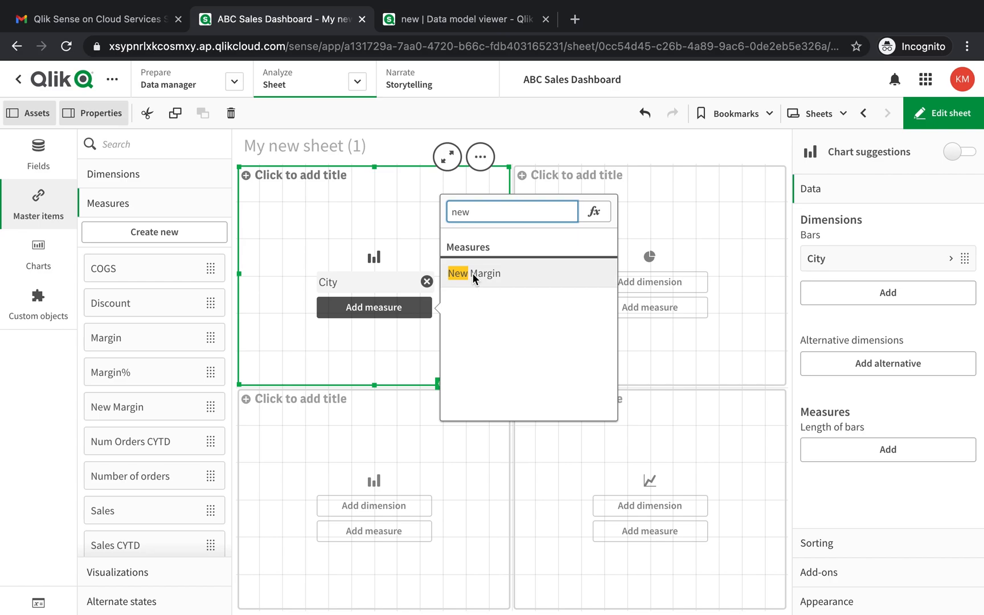
pyautogui.click(473, 273)
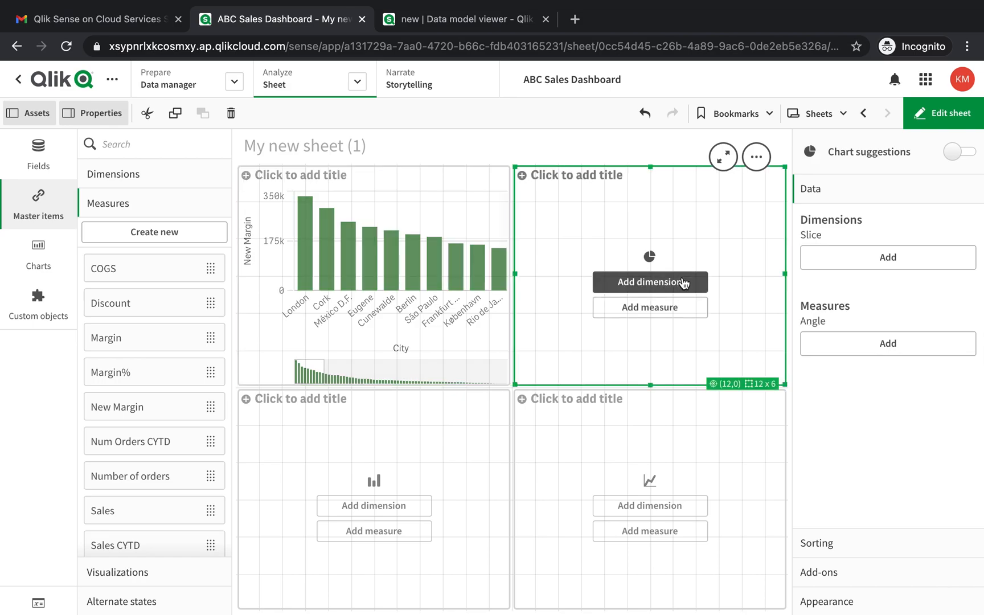
pyautogui.click(649, 282)
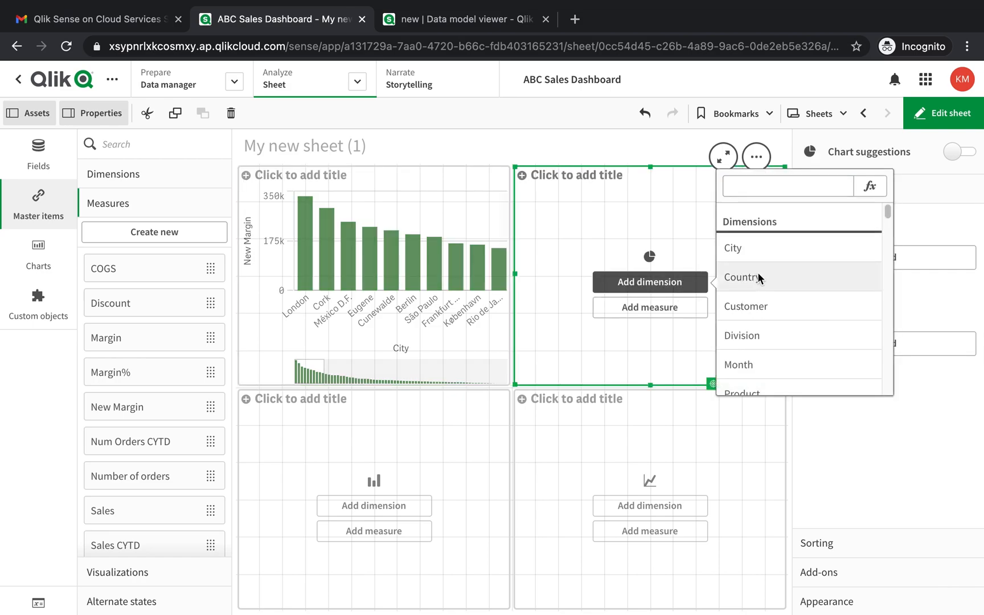
# Set the pie chart to Country as dimension and New Margin as measure
pyautogui.click(741, 277)
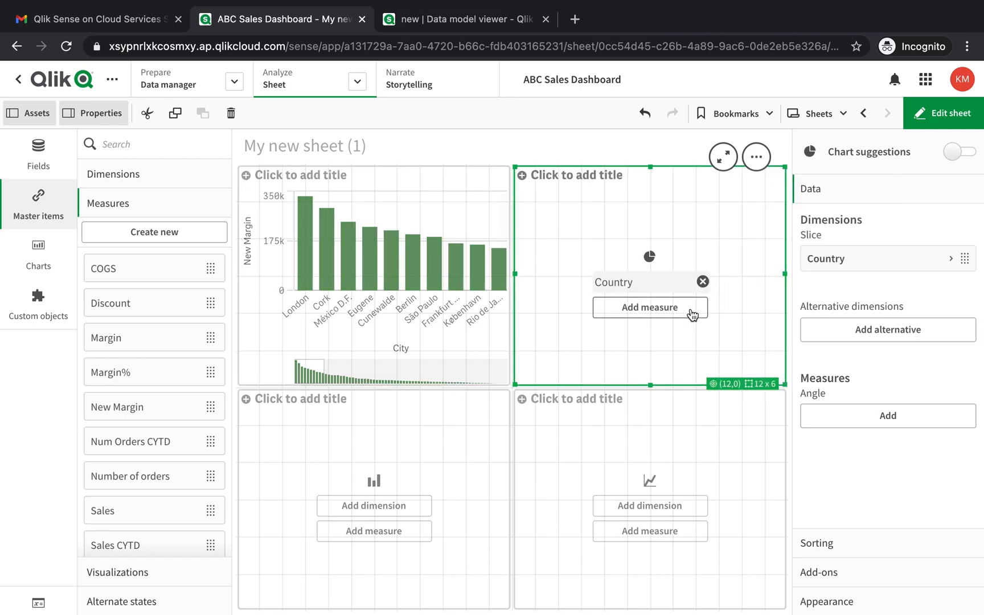
pyautogui.click(649, 308)
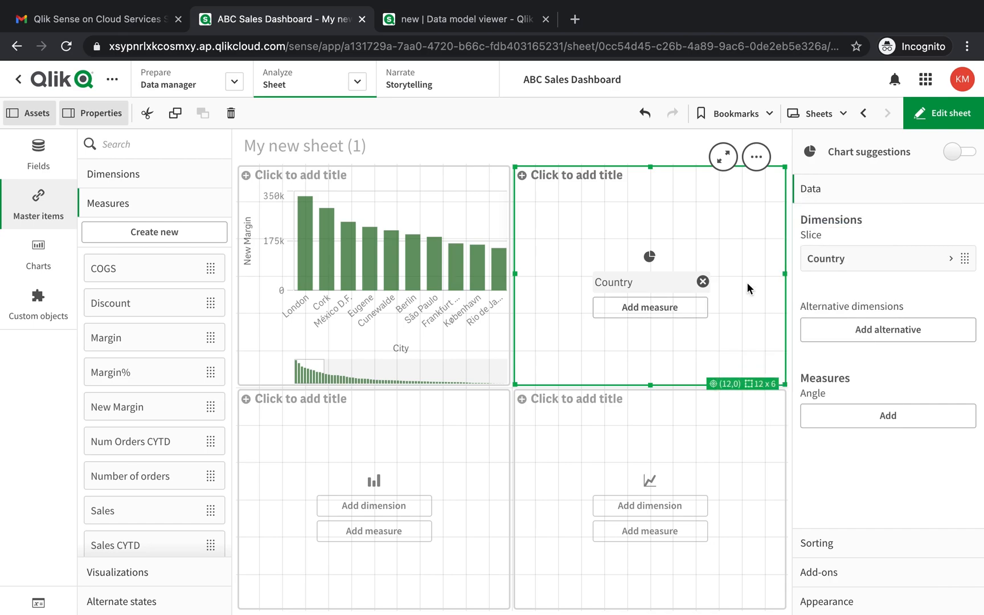
pyautogui.click(650, 307)
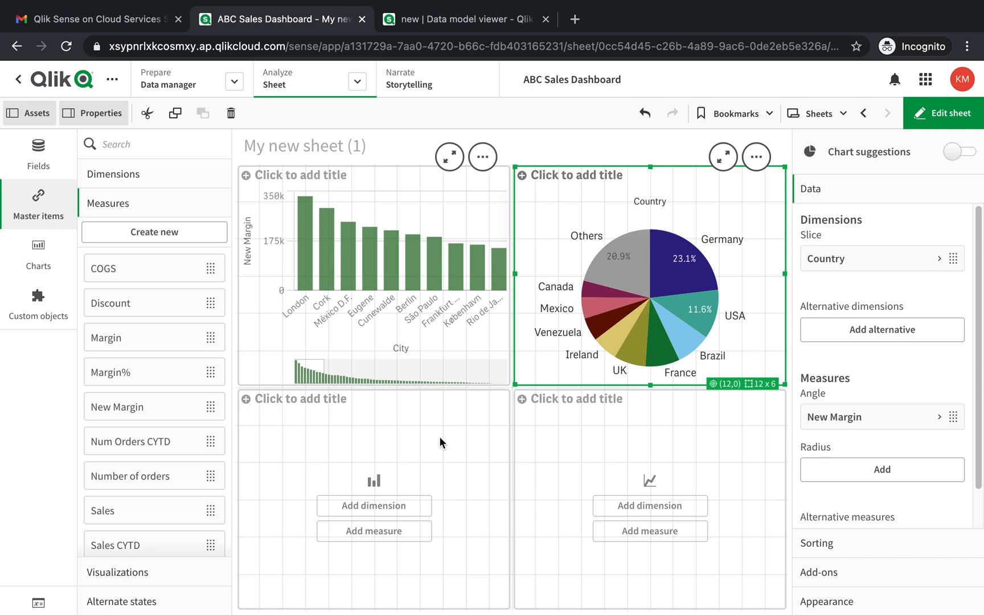
pyautogui.click(374, 506)
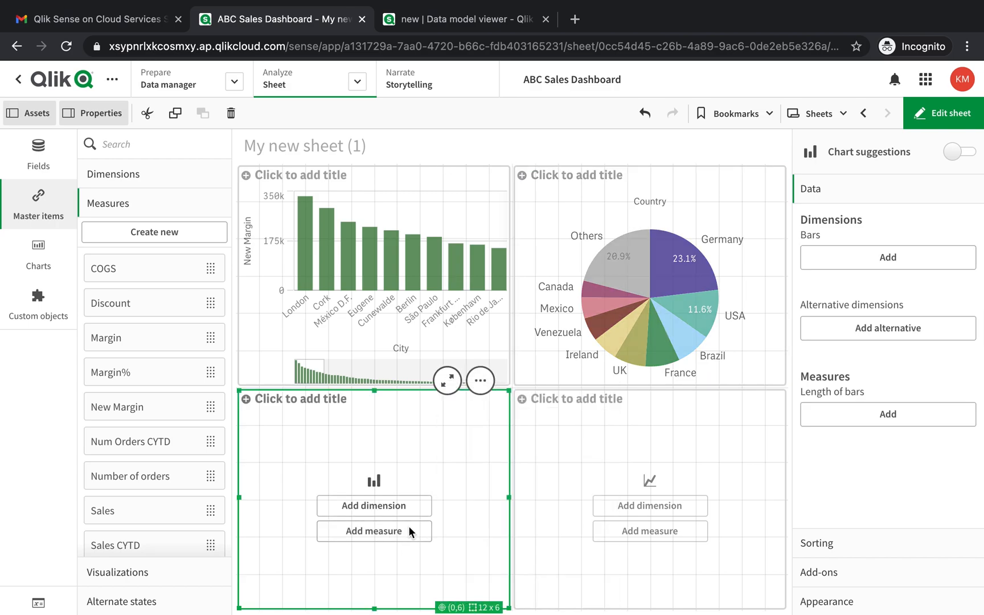
# Add the New Margin measure to the lower-left bar chart, grouped by Customer
pyautogui.click(375, 531)
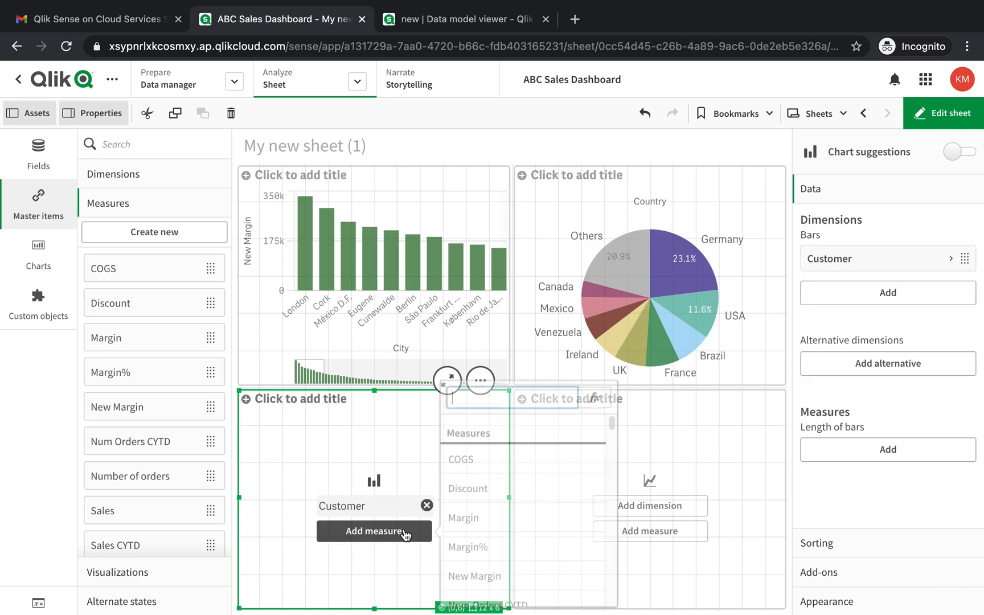
pyautogui.click(375, 532)
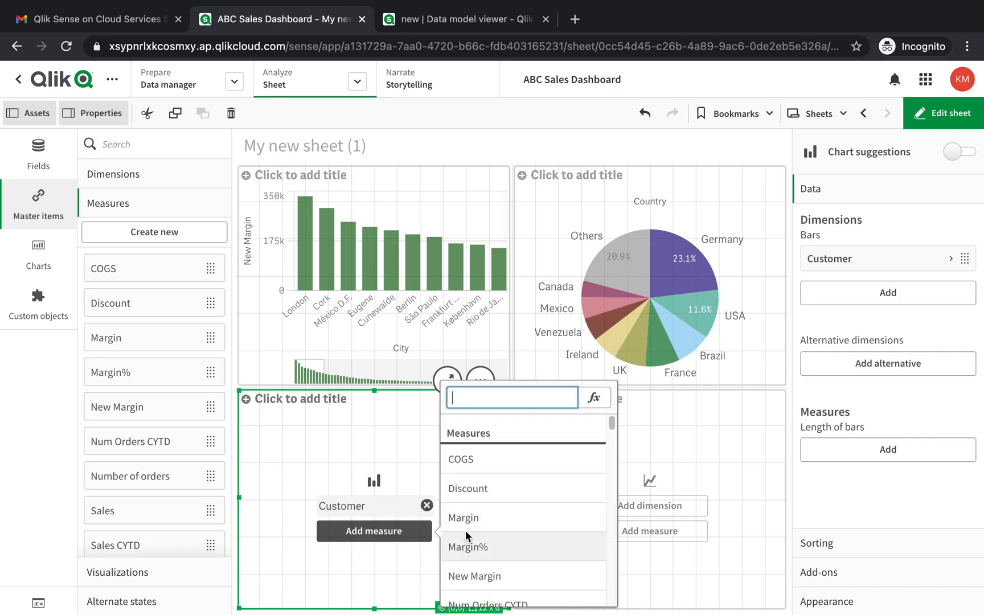
pyautogui.write('new')
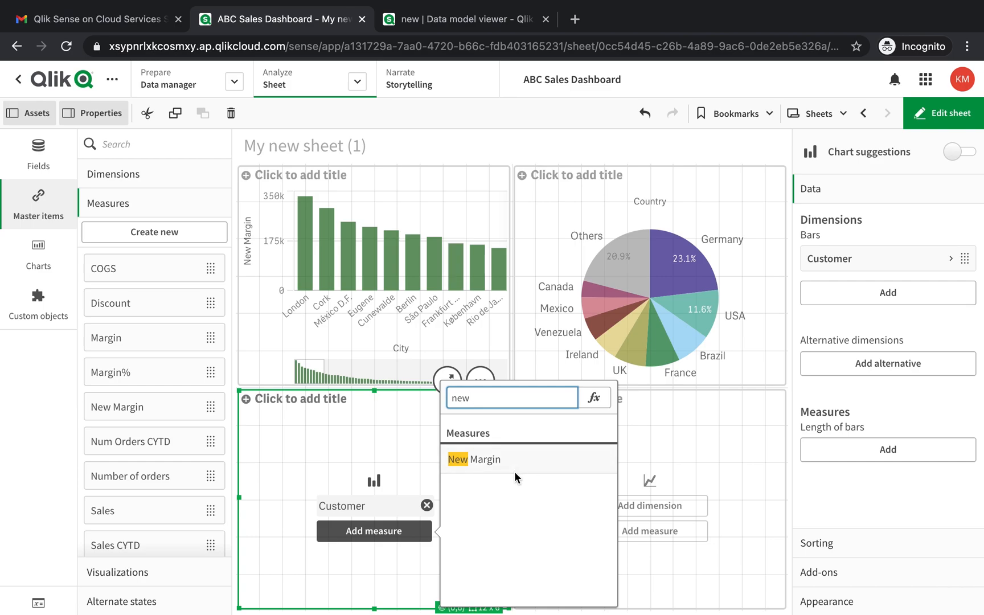
pyautogui.click(473, 459)
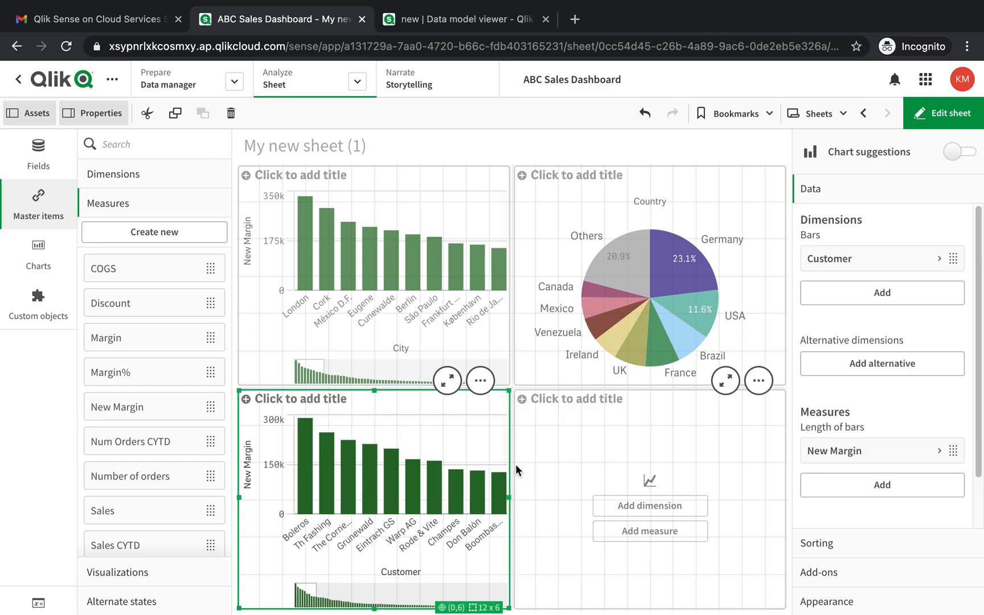
pyautogui.moveTo(662, 514)
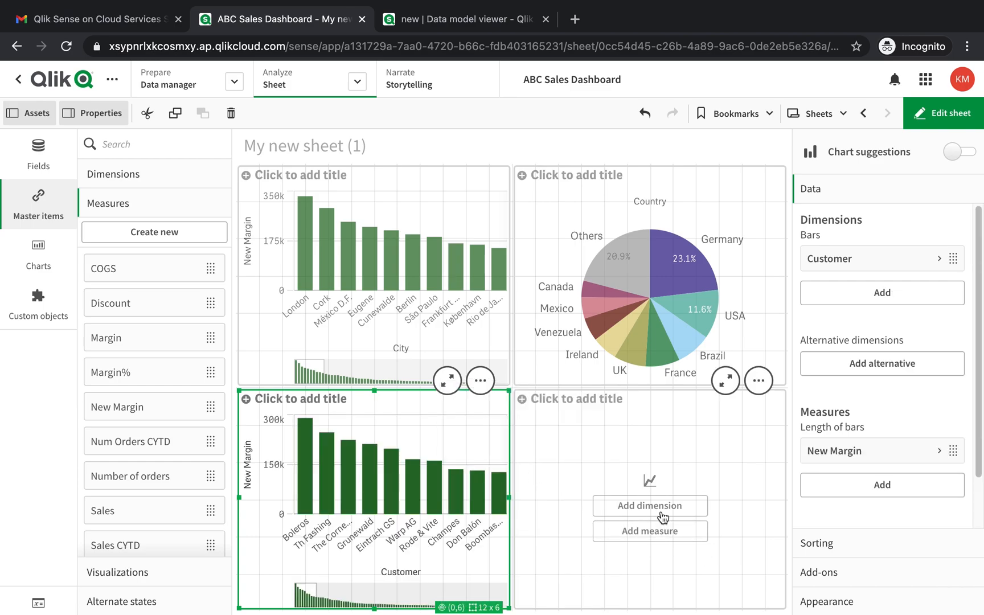
# Give the line chart Product as dimension and New Margin as measure
pyautogui.click(650, 506)
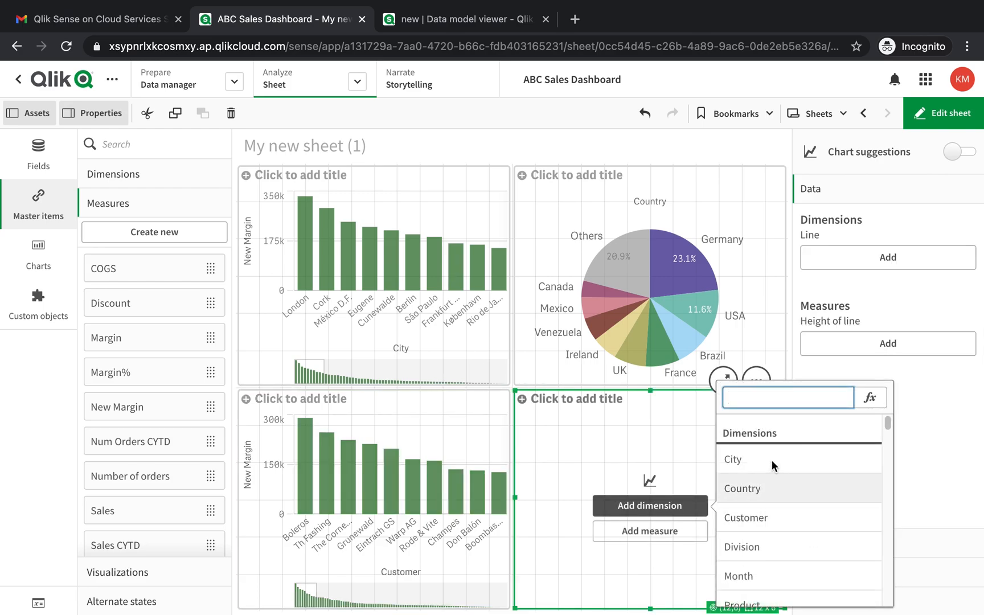
pyautogui.moveTo(765, 541)
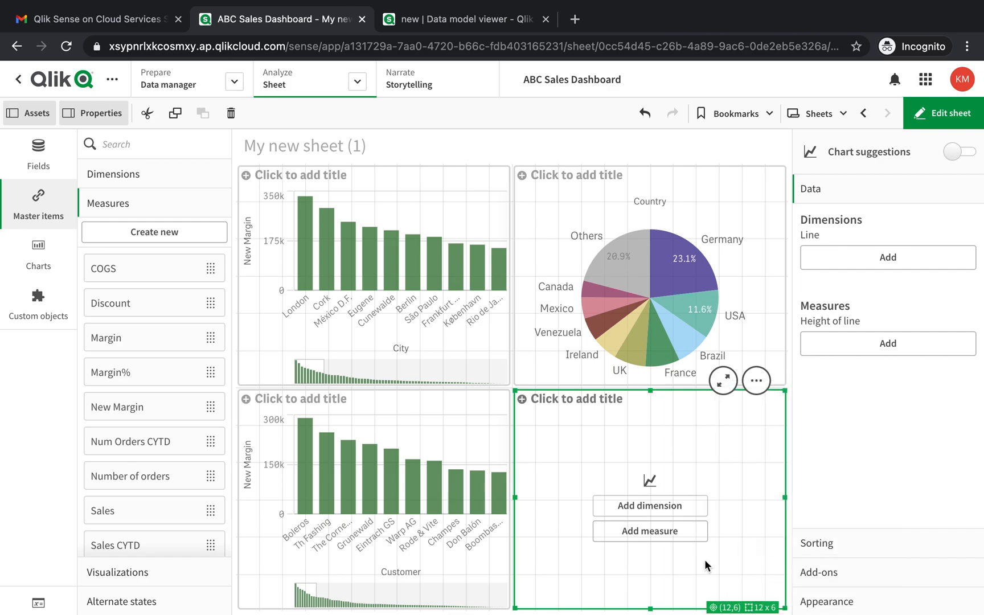
pyautogui.click(650, 506)
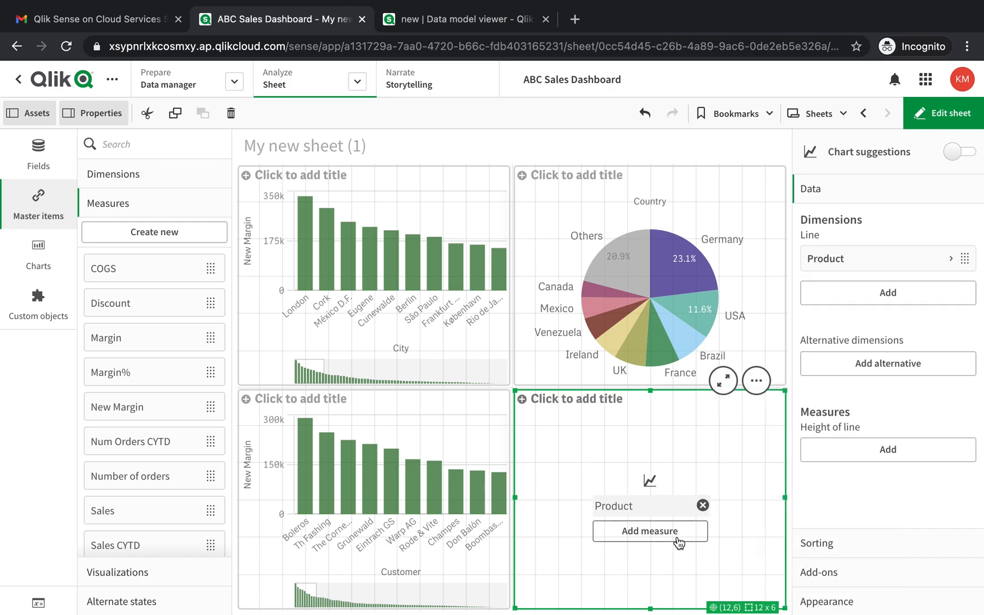
pyautogui.click(650, 531)
pyautogui.write('n')
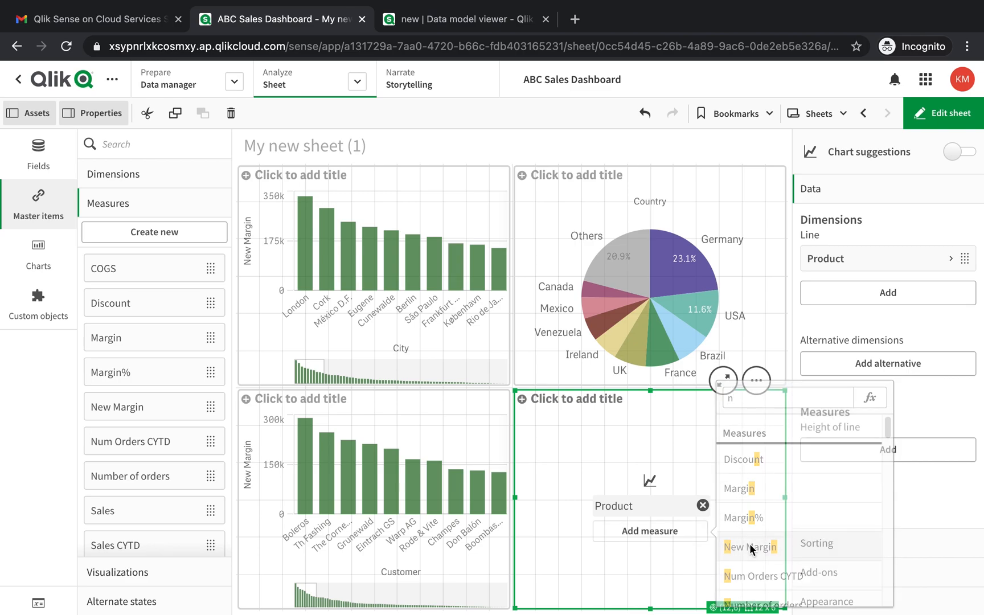
pyautogui.click(751, 547)
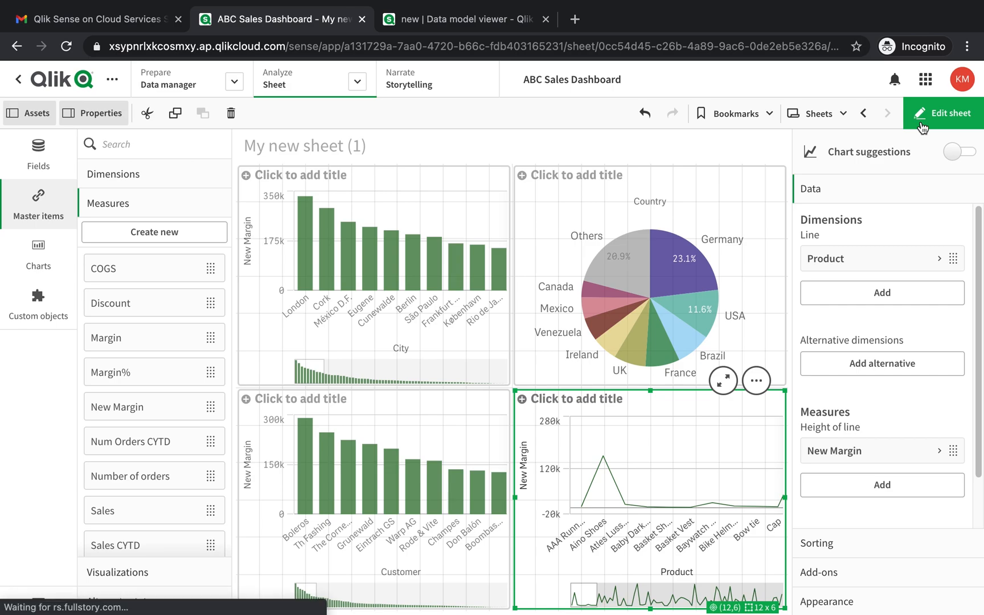
# Finish the sheet, then find New Margin in Master items and choose Edit
pyautogui.click(947, 113)
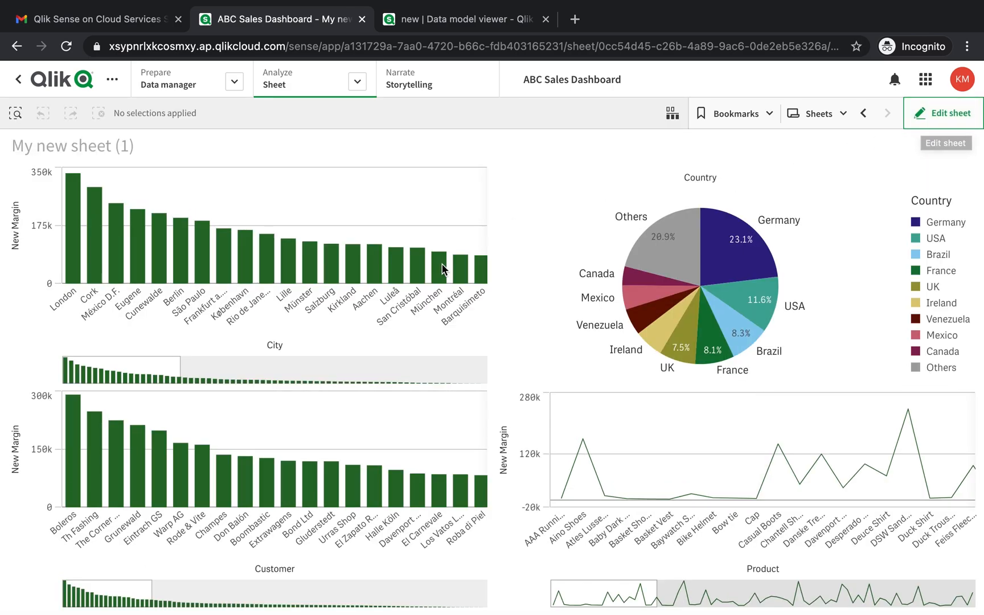
pyautogui.moveTo(21, 236)
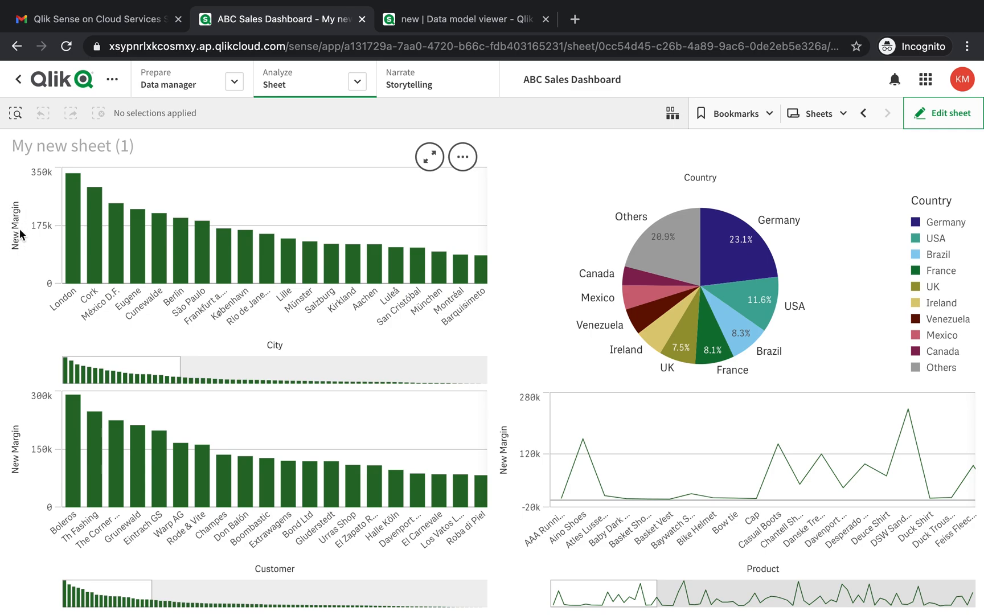
pyautogui.moveTo(17, 451)
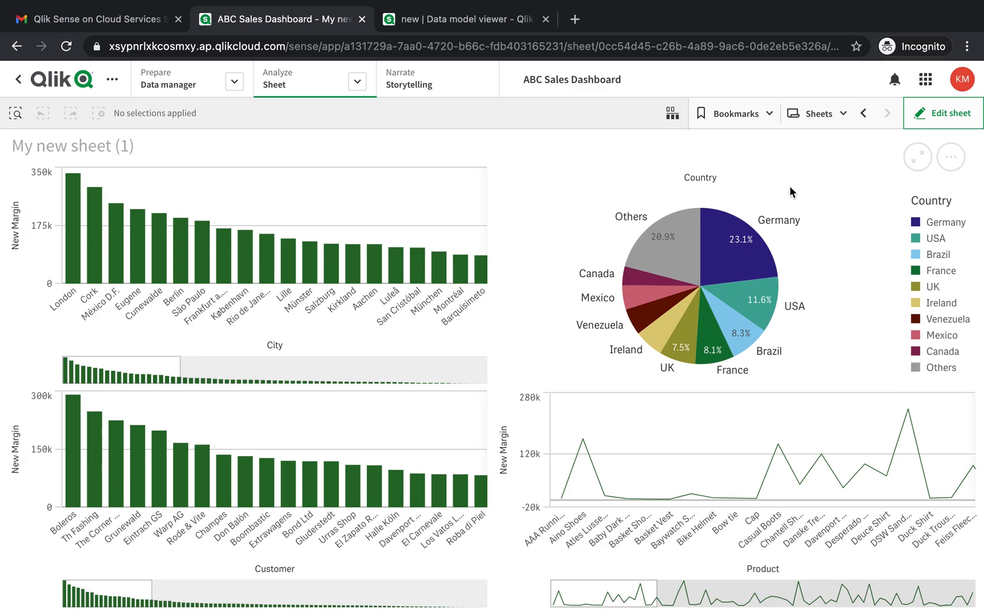
pyautogui.moveTo(935, 115)
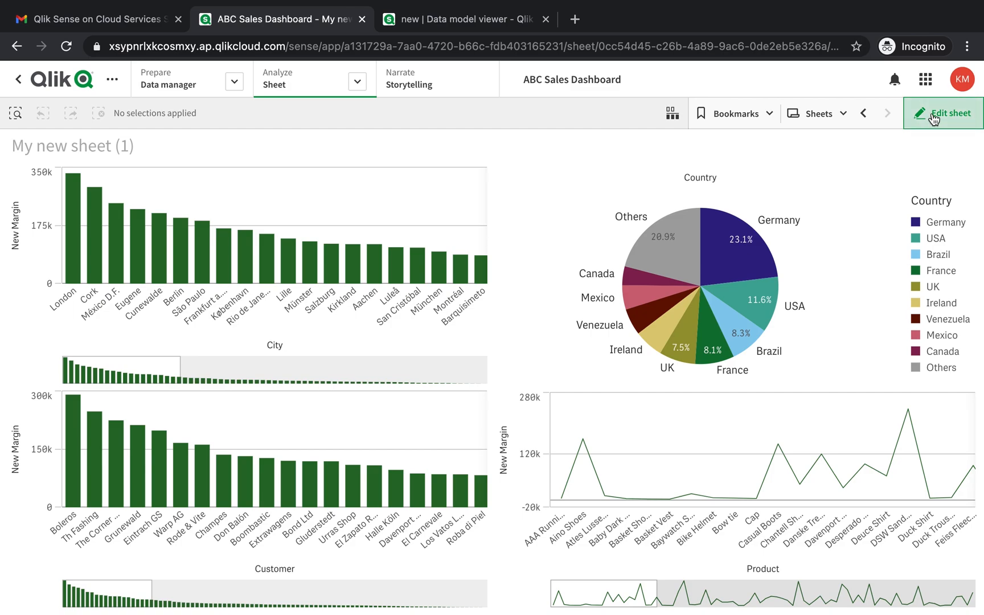
pyautogui.moveTo(298, 543)
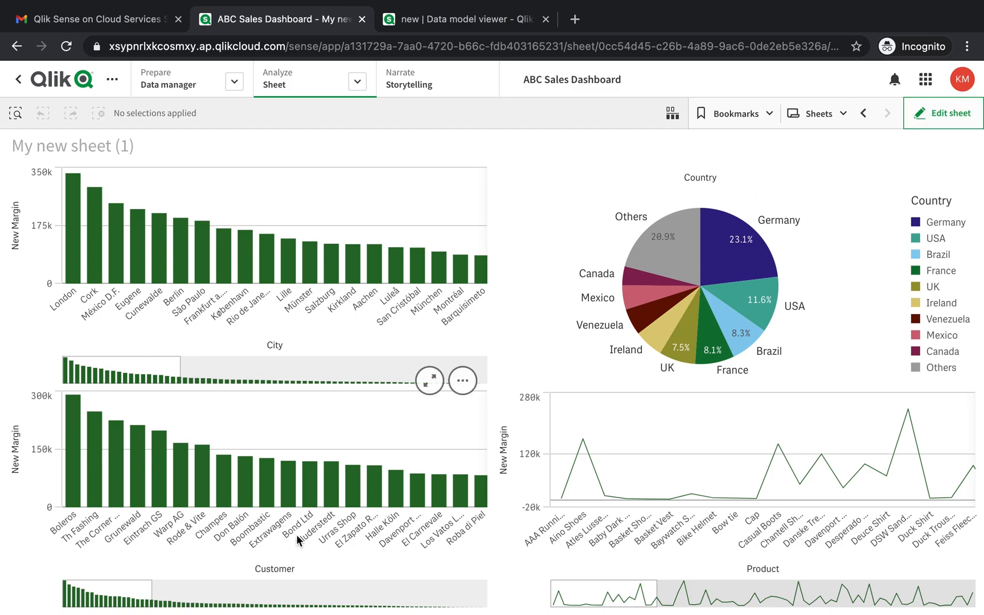
pyautogui.click(951, 113)
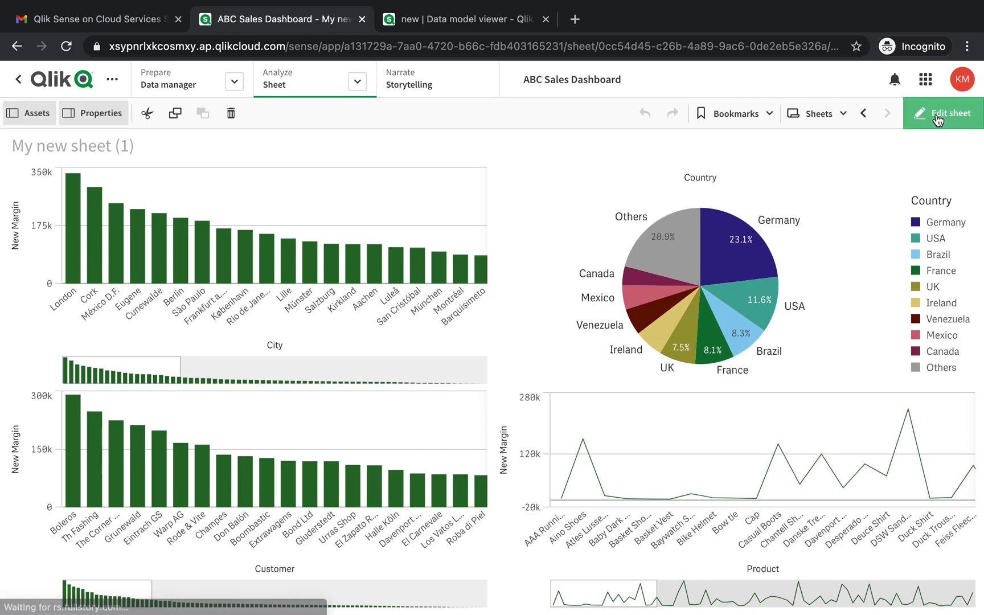
pyautogui.click(952, 113)
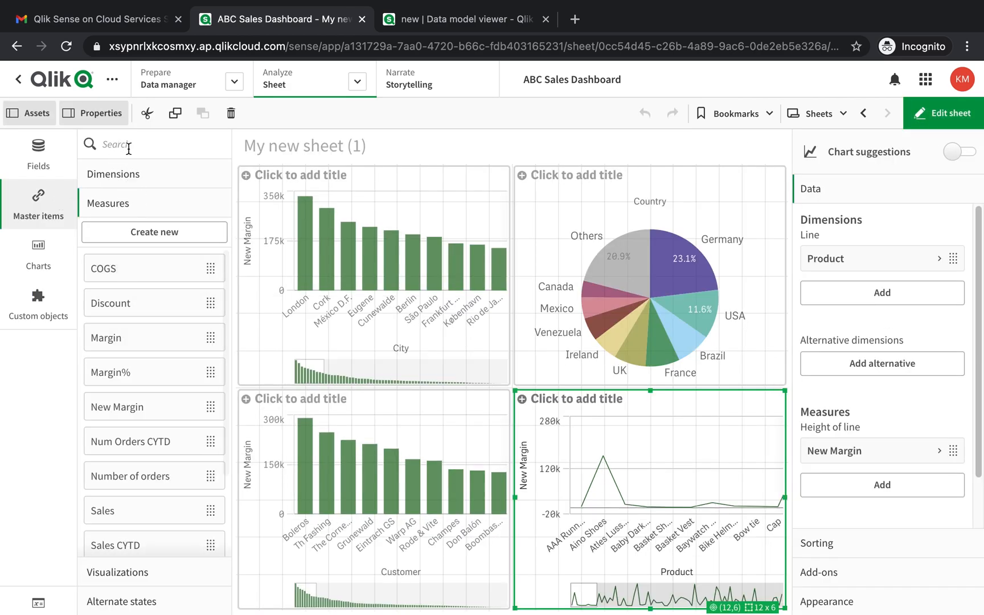
pyautogui.write('new')
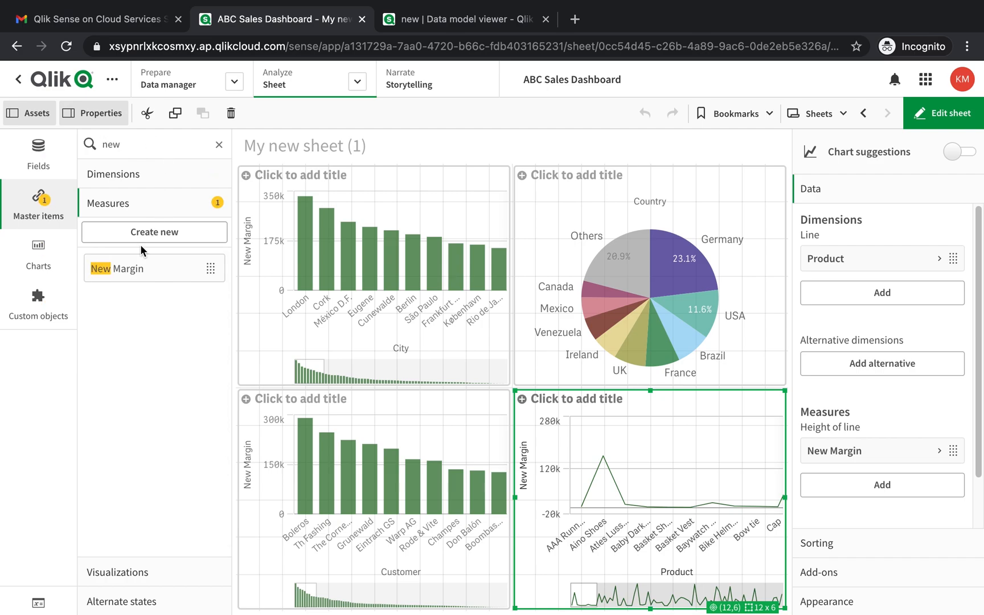
pyautogui.click(131, 269)
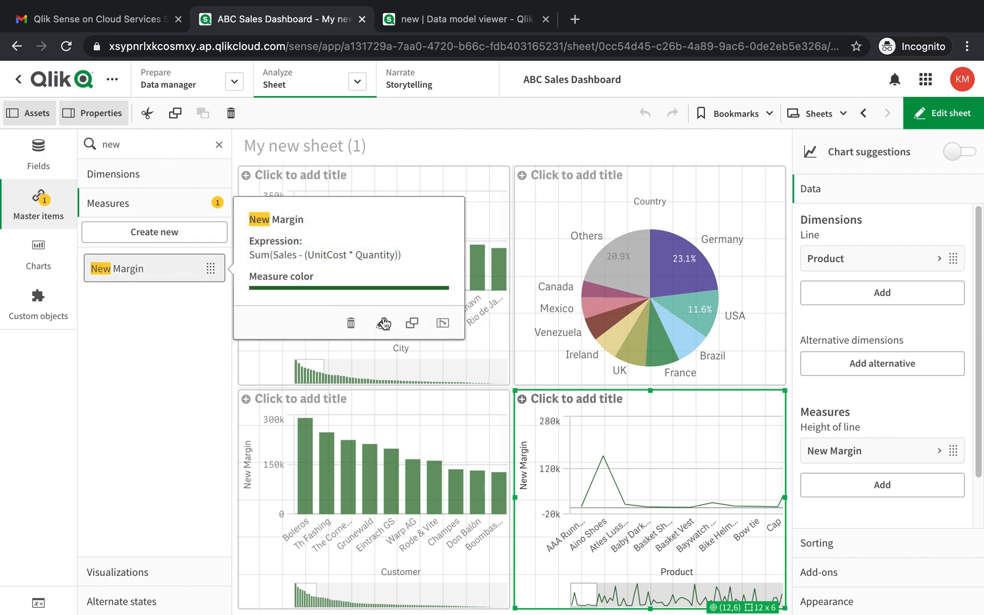
pyautogui.click(382, 323)
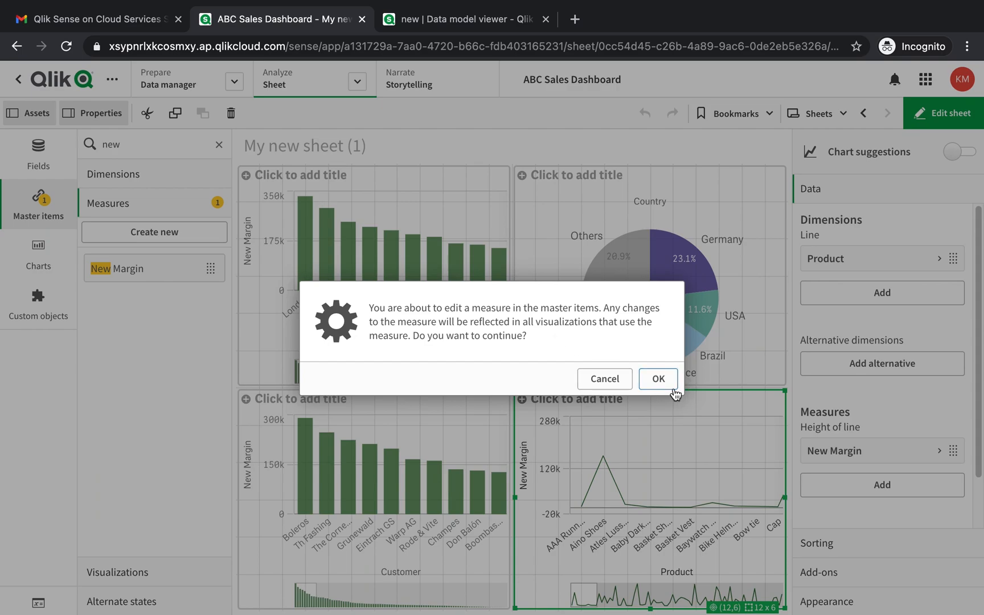
# Rename the shared master measure 'New Margin' to 'New Margin Calulations' and save it yellow
pyautogui.click(658, 378)
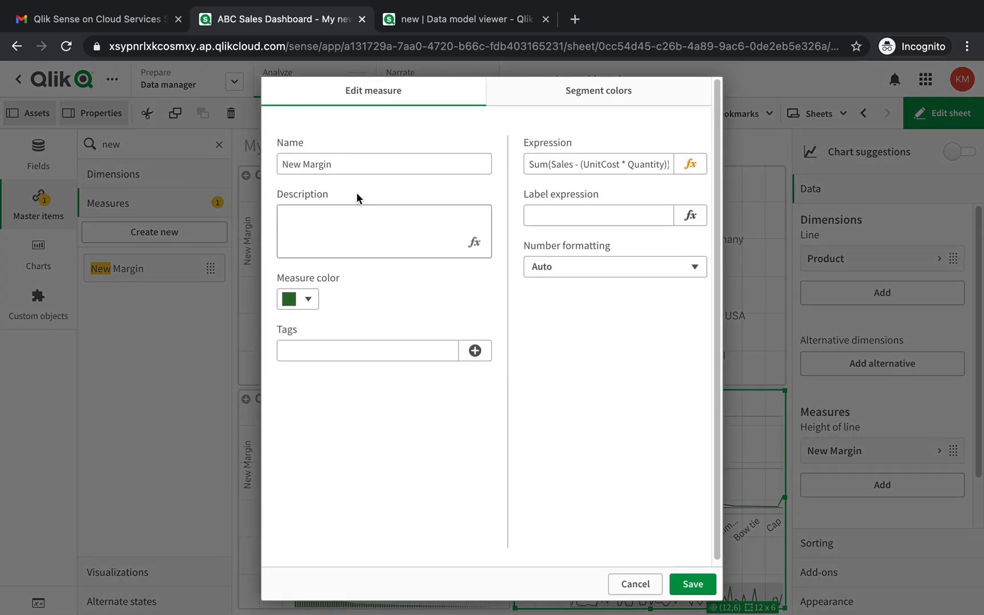
pyautogui.click(383, 164)
pyautogui.write(' Cal')
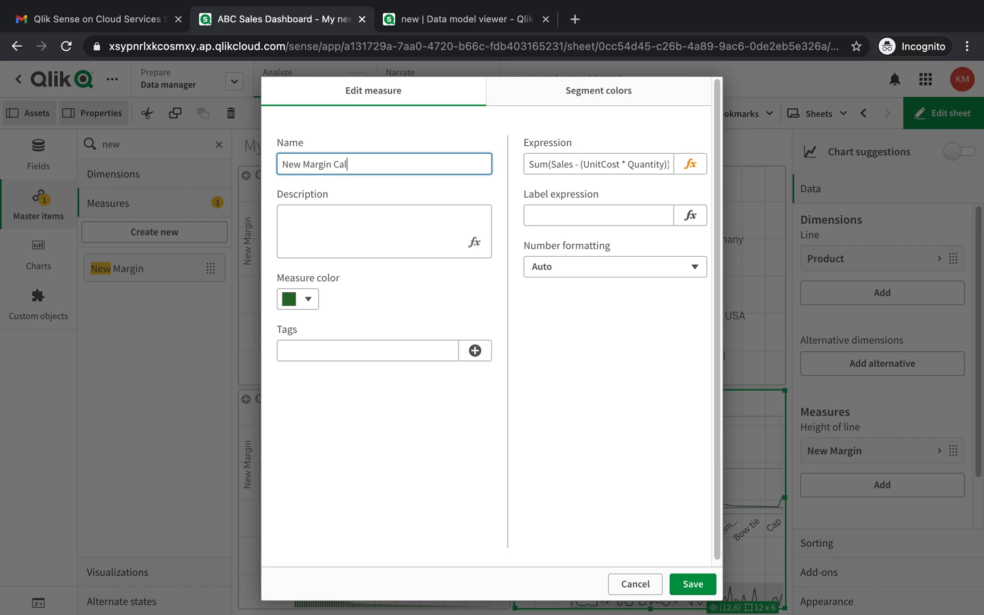
pyautogui.write('ulations')
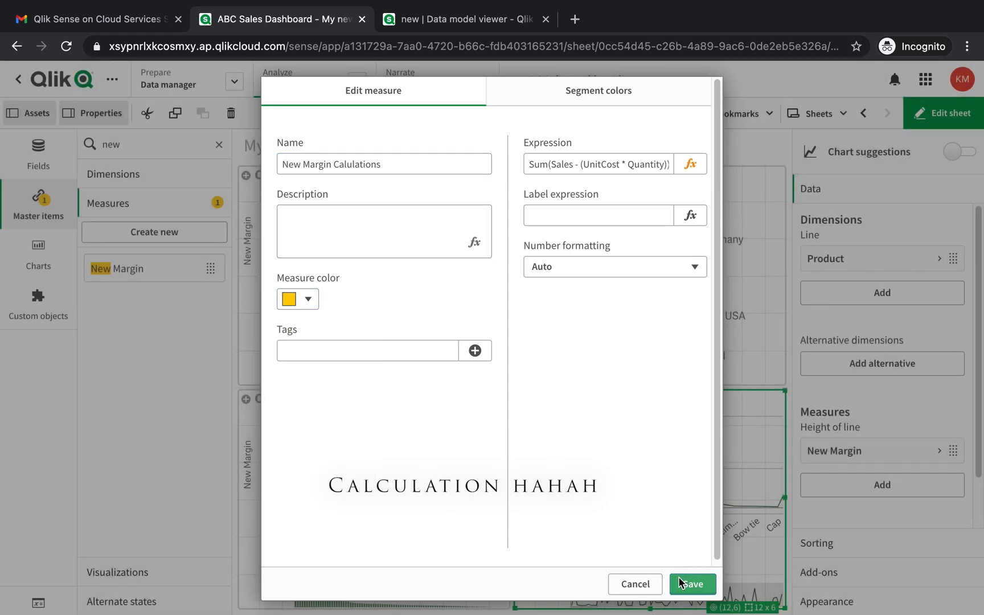
pyautogui.click(694, 584)
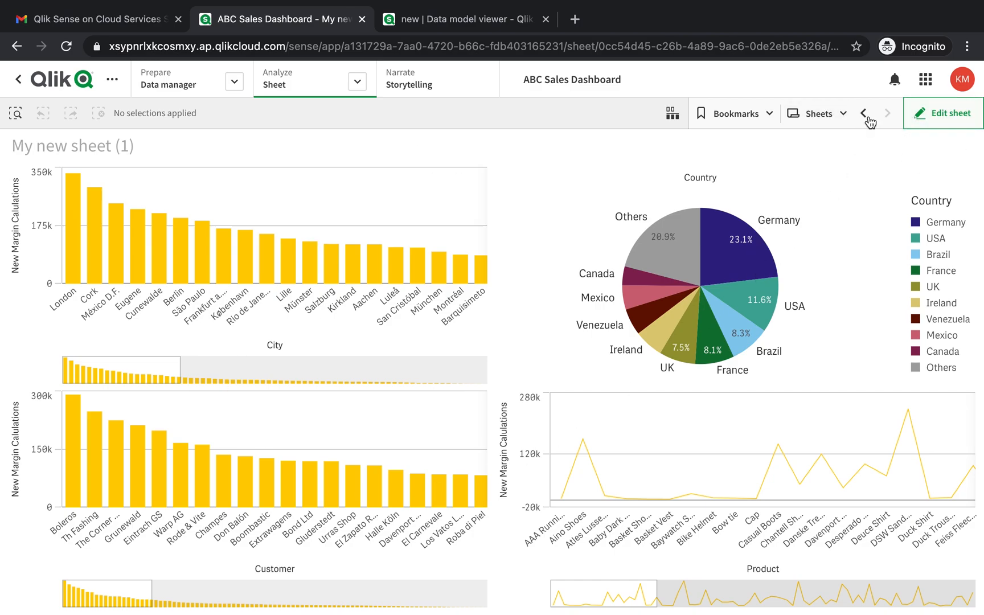
pyautogui.click(819, 114)
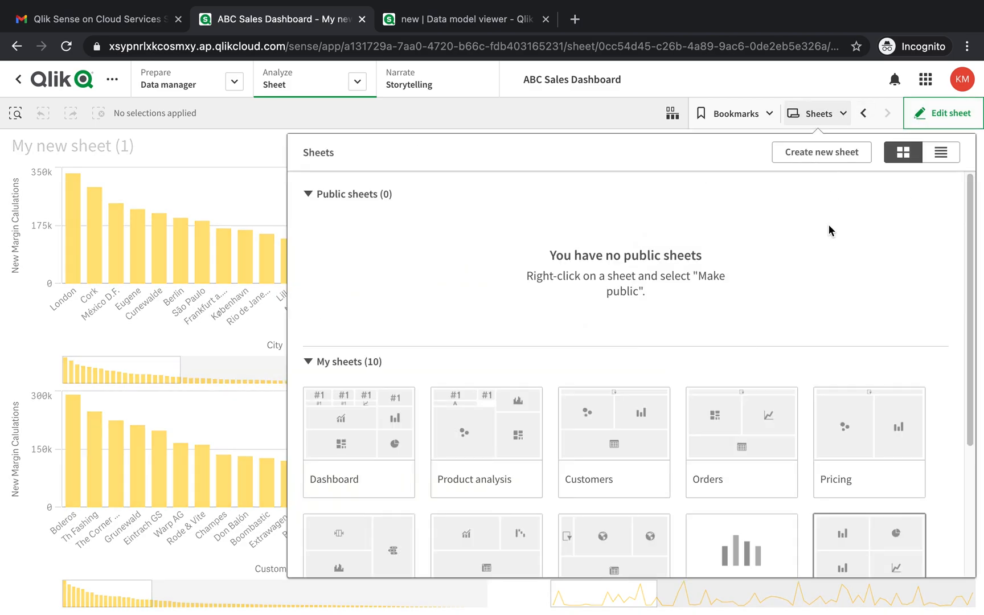
pyautogui.moveTo(842, 117)
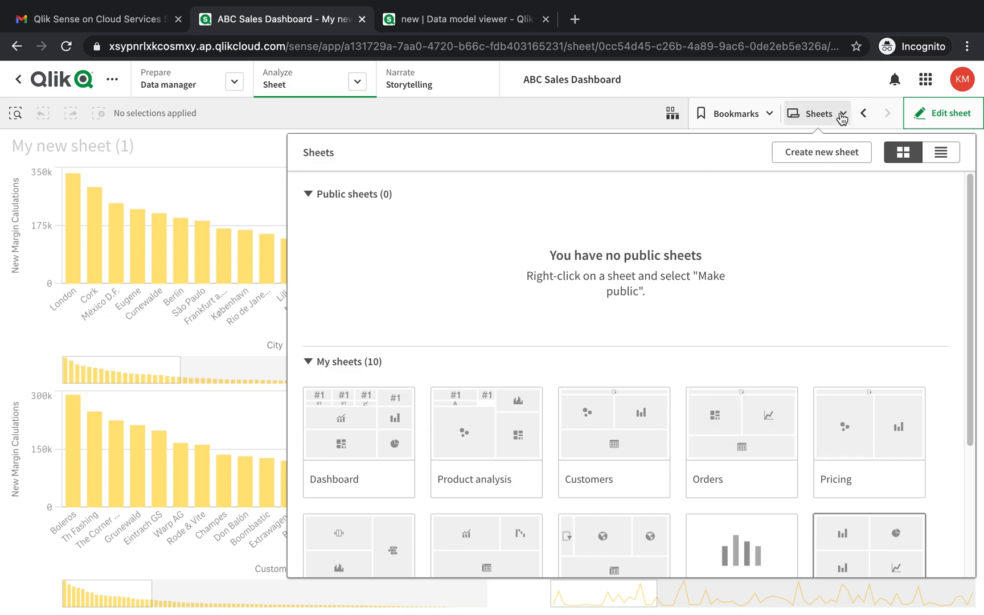
pyautogui.click(818, 113)
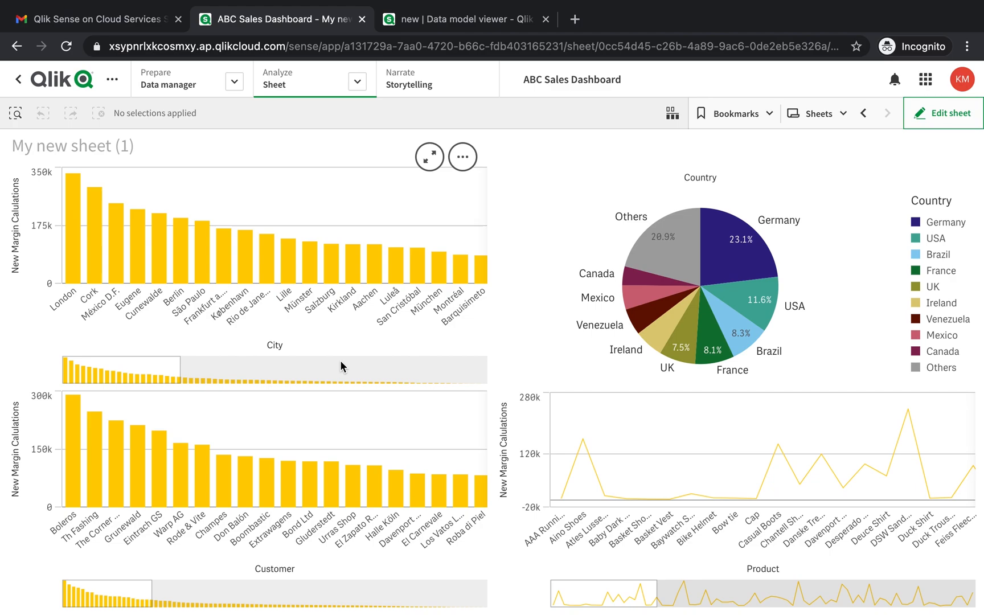
pyautogui.moveTo(545, 350)
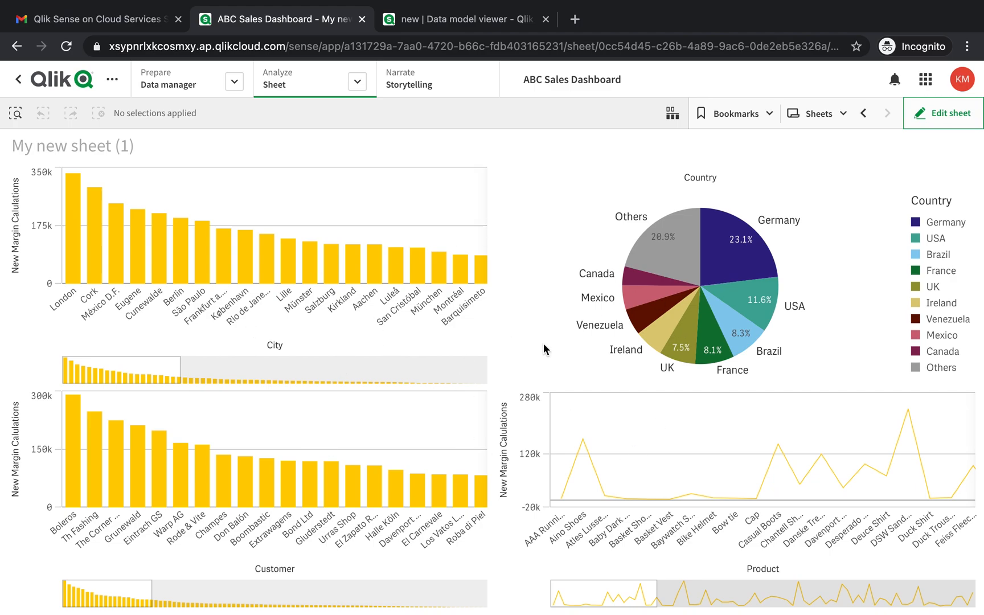
pyautogui.moveTo(239, 323)
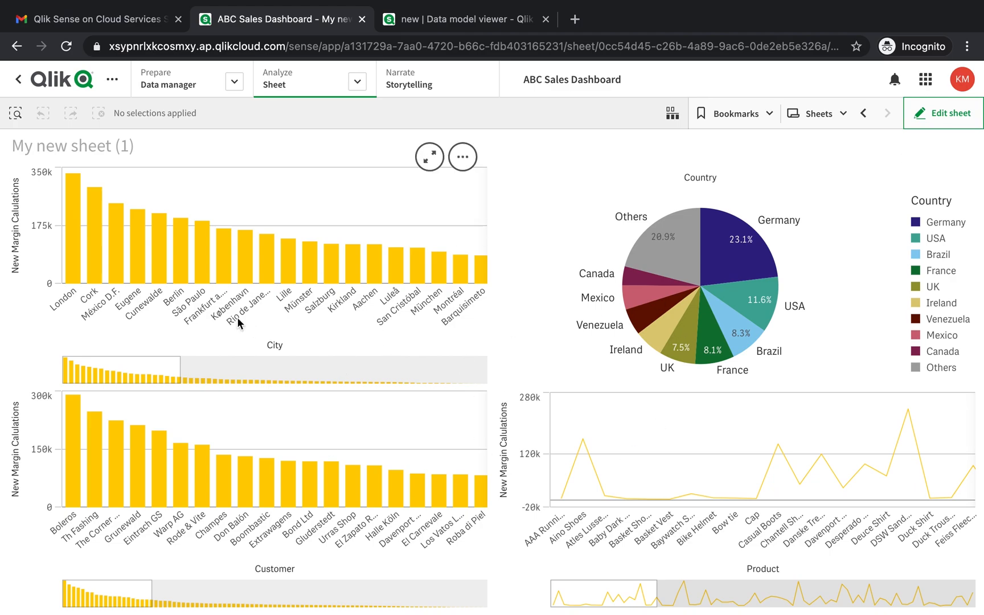
pyautogui.moveTo(342, 329)
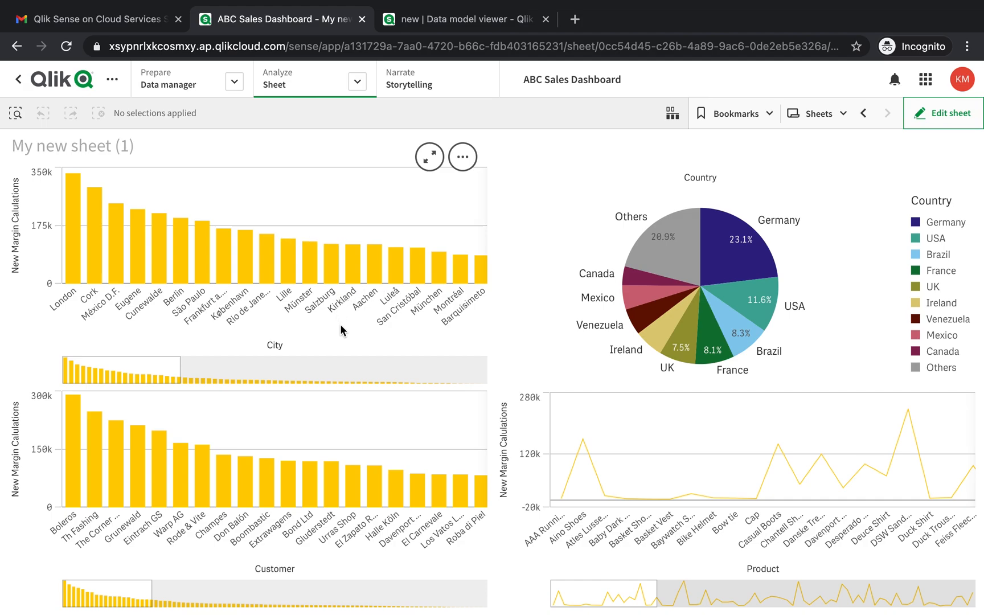
pyautogui.moveTo(407, 332)
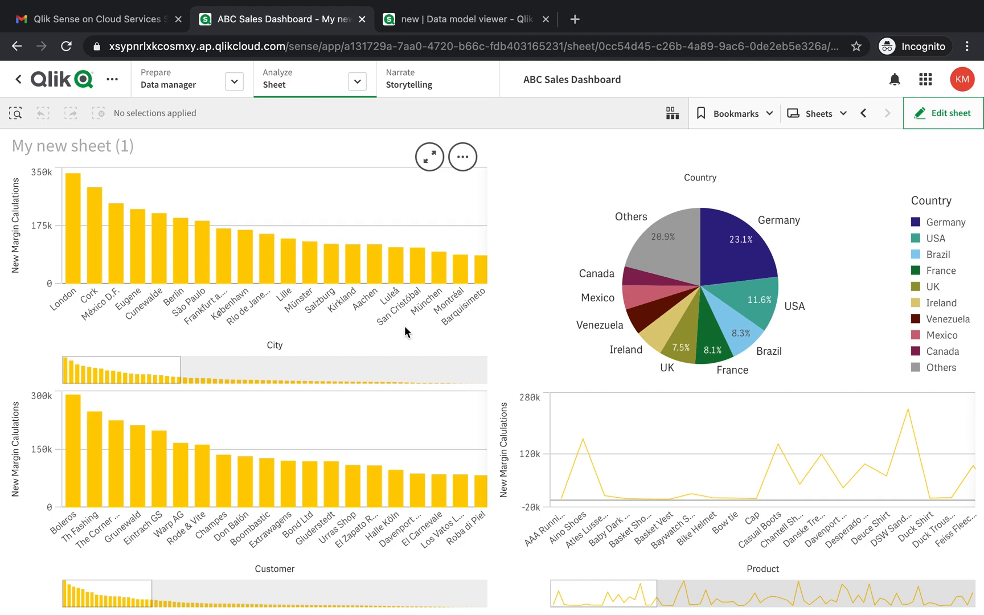
pyautogui.moveTo(340, 377)
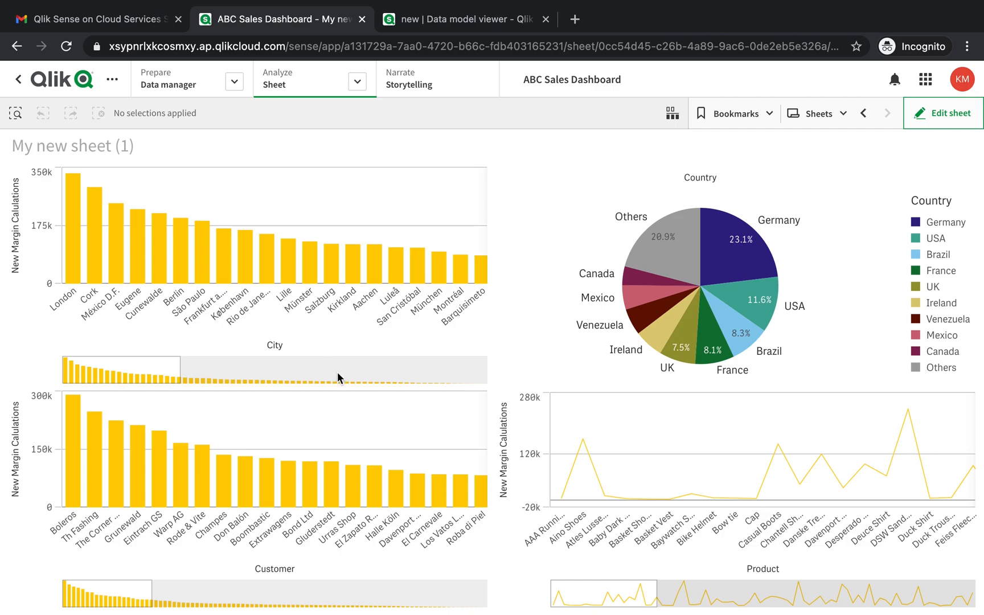
pyautogui.moveTo(338, 258)
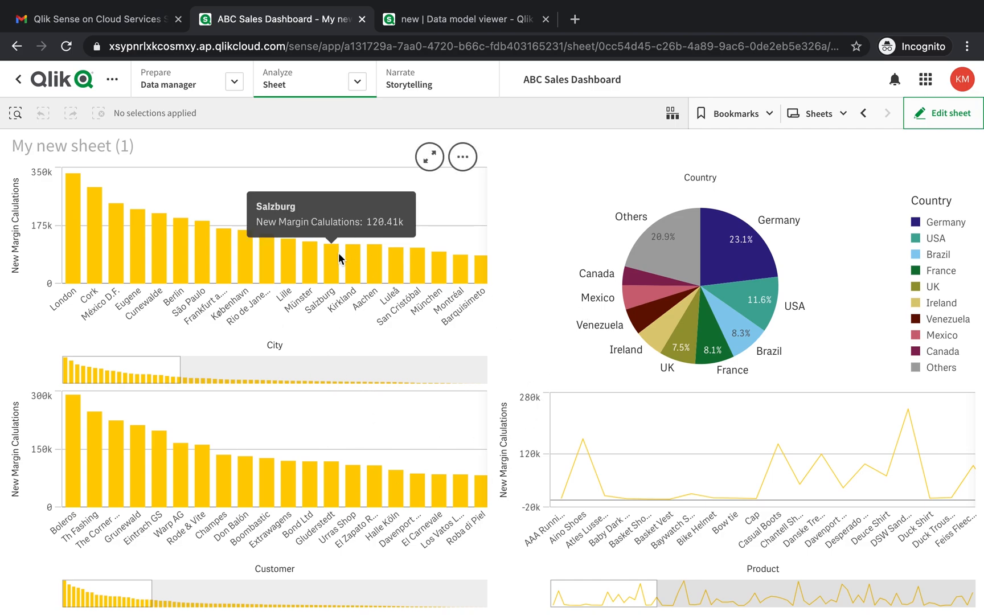
pyautogui.moveTo(724, 365)
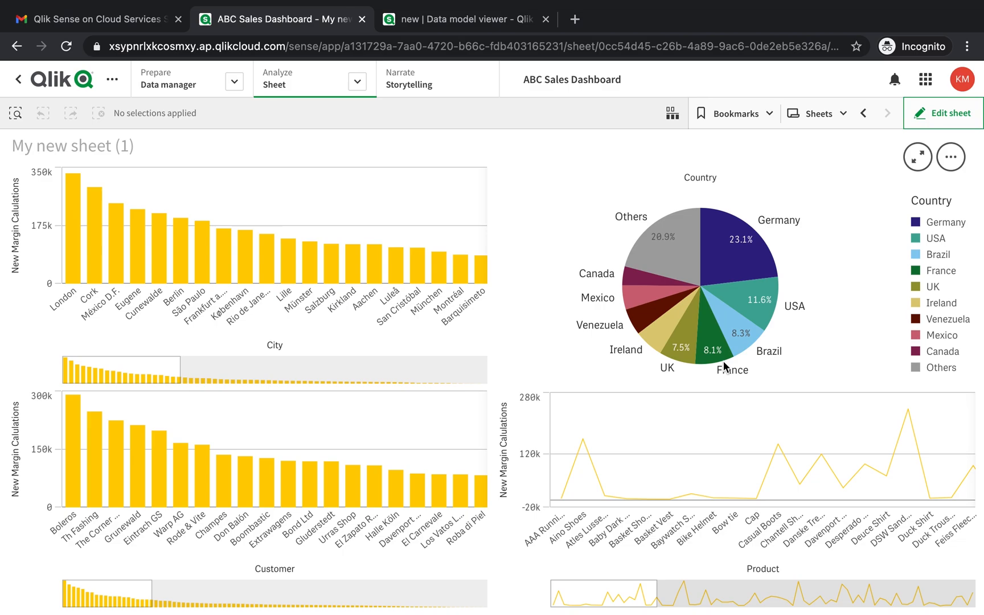
pyautogui.moveTo(453, 374)
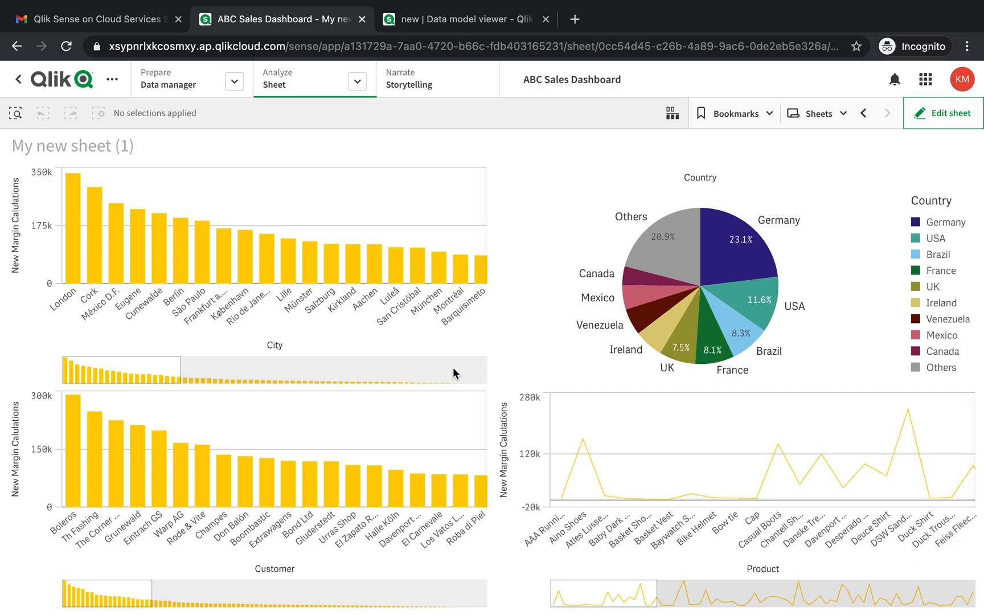